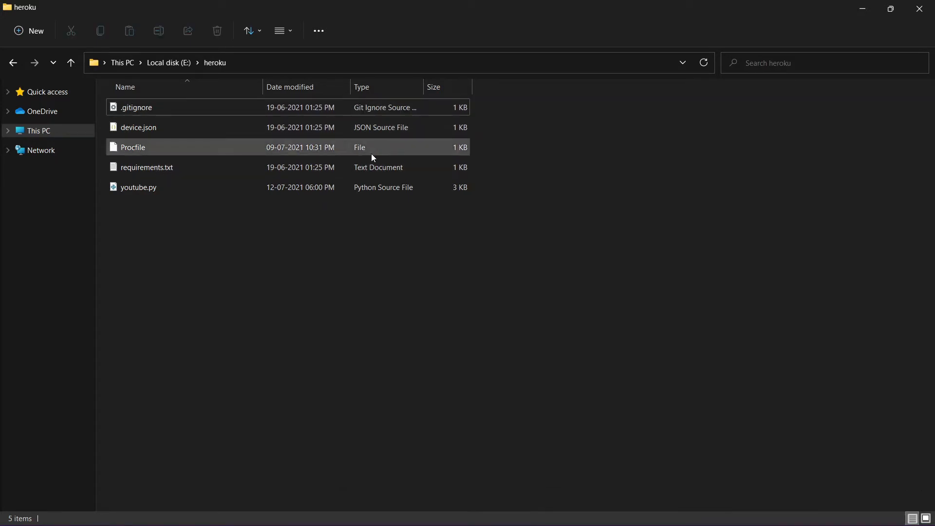
- Launch Amaze from the Tools folder and open requirements.txt in the Heroku folder
left_click(146, 167)
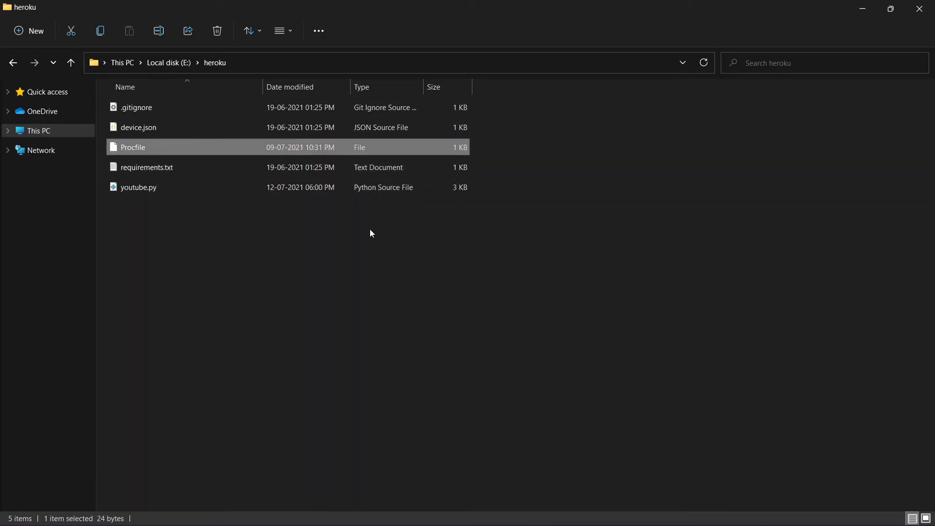
mouse_move(530, 349)
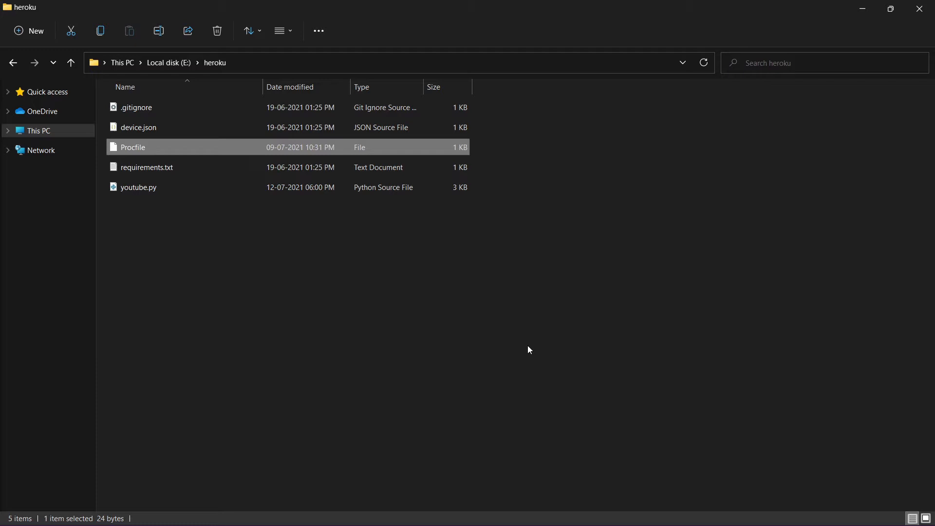
mouse_move(452, 366)
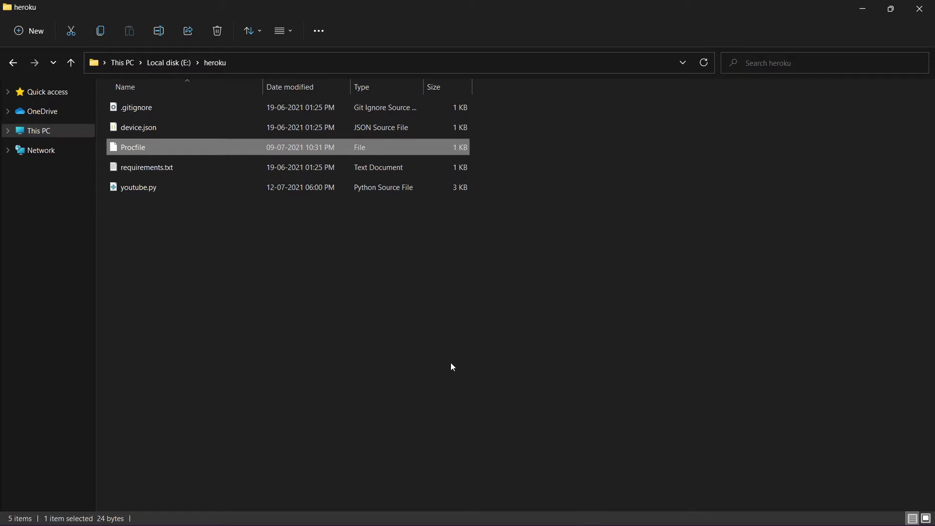
mouse_move(506, 375)
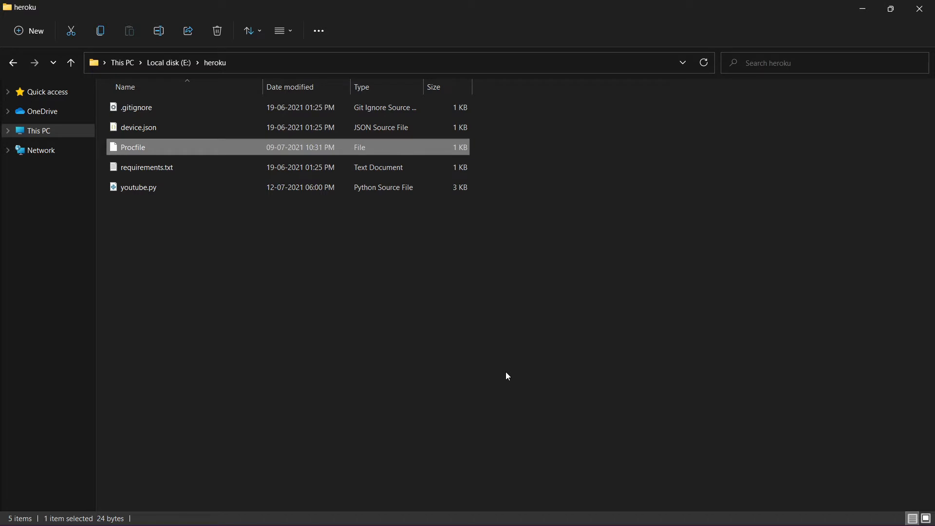
mouse_move(560, 401)
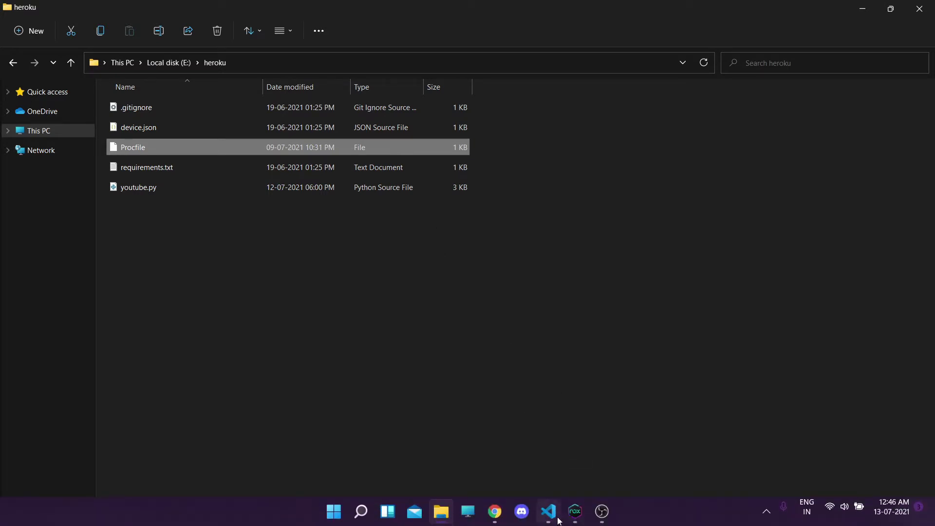
mouse_move(580, 509)
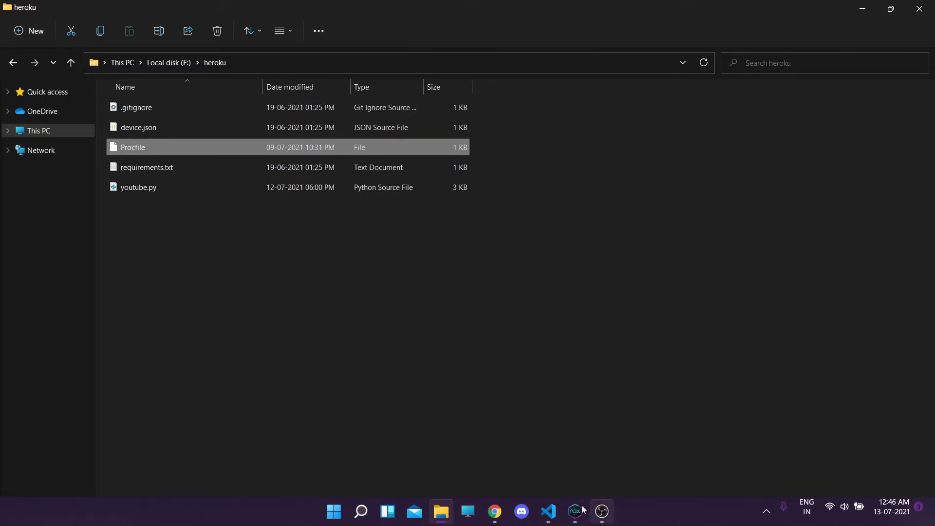
left_click(575, 510)
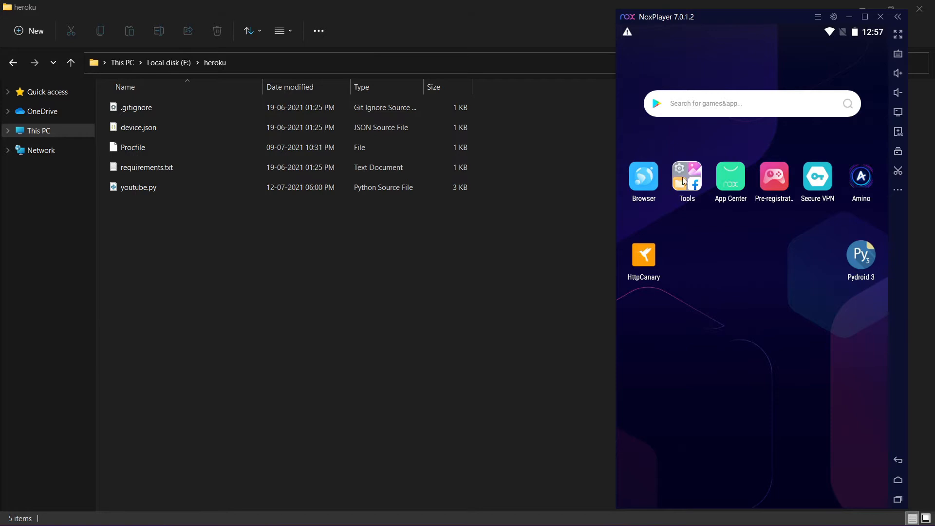
left_click(686, 175)
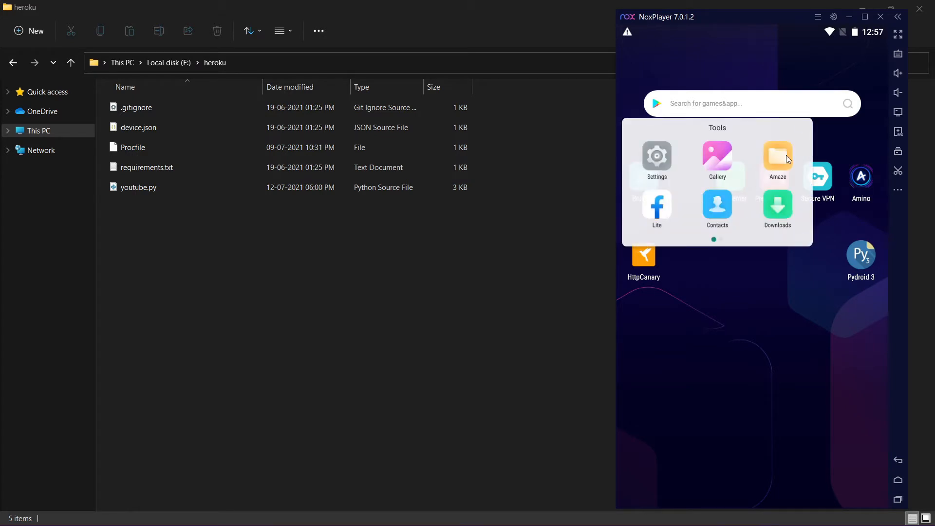
left_click(777, 156)
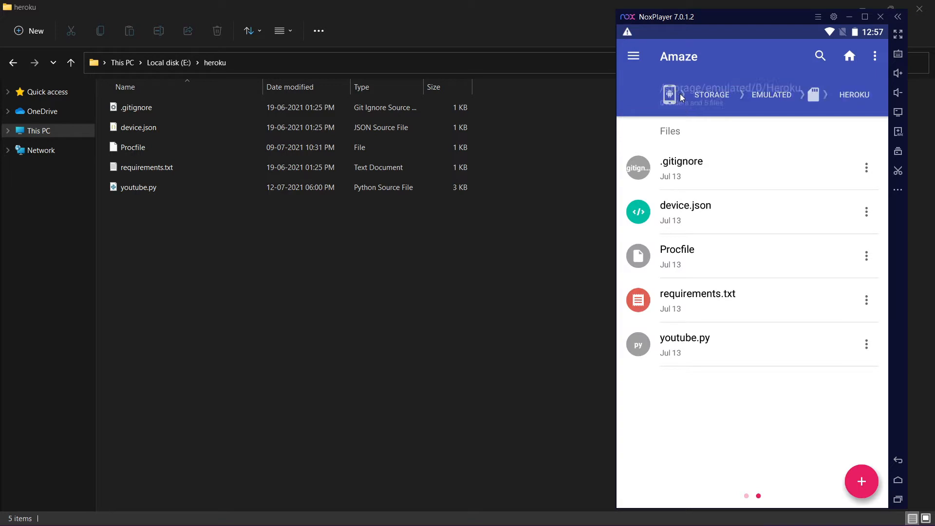
left_click(771, 94)
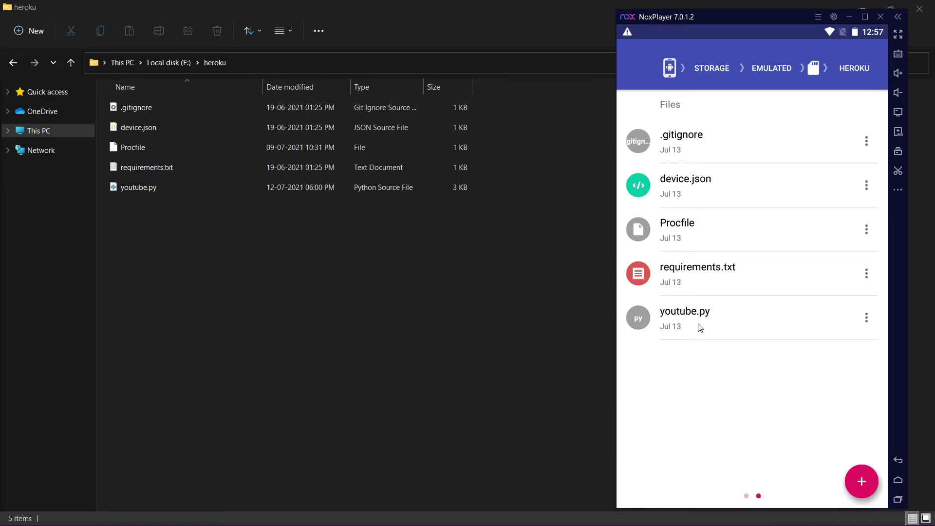
mouse_move(724, 321)
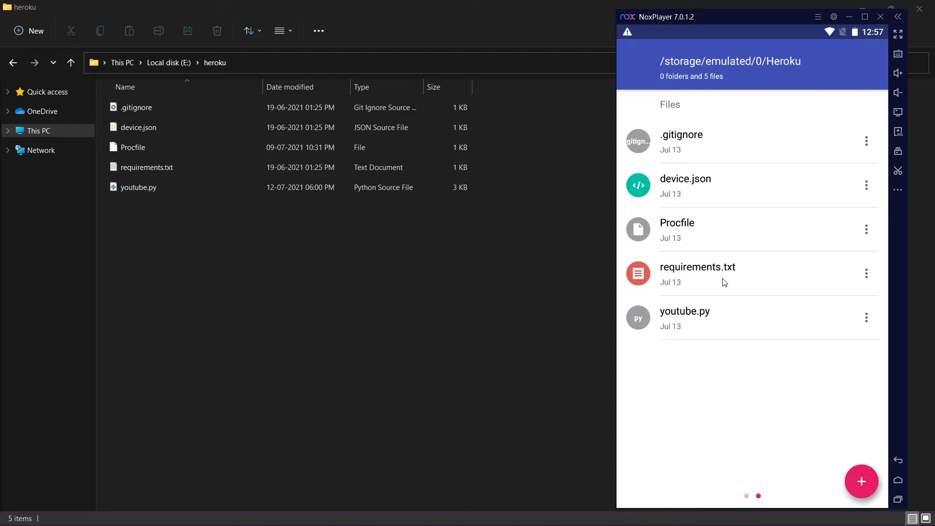
left_click(685, 312)
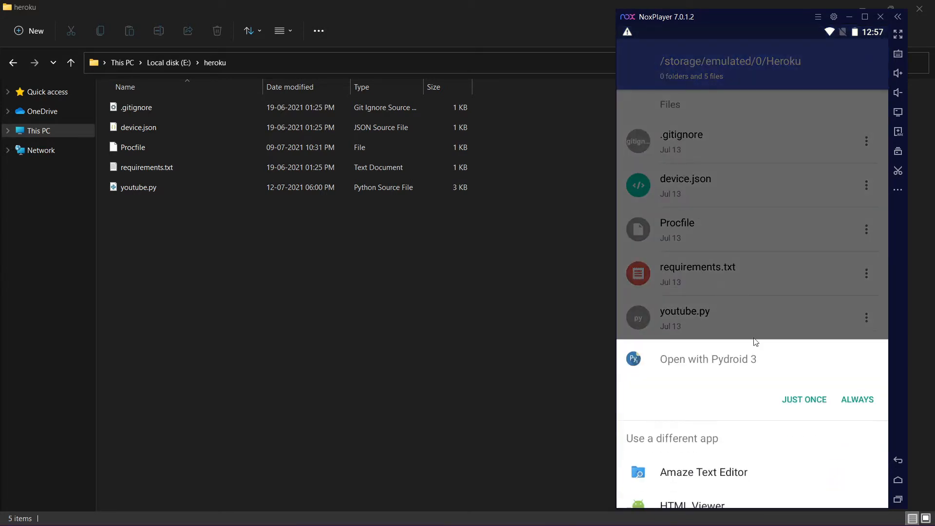
- Add BotAmino on the line below Amino.py in Amaze Text Editor and save requirements.txt
left_click(804, 399)
type("B")
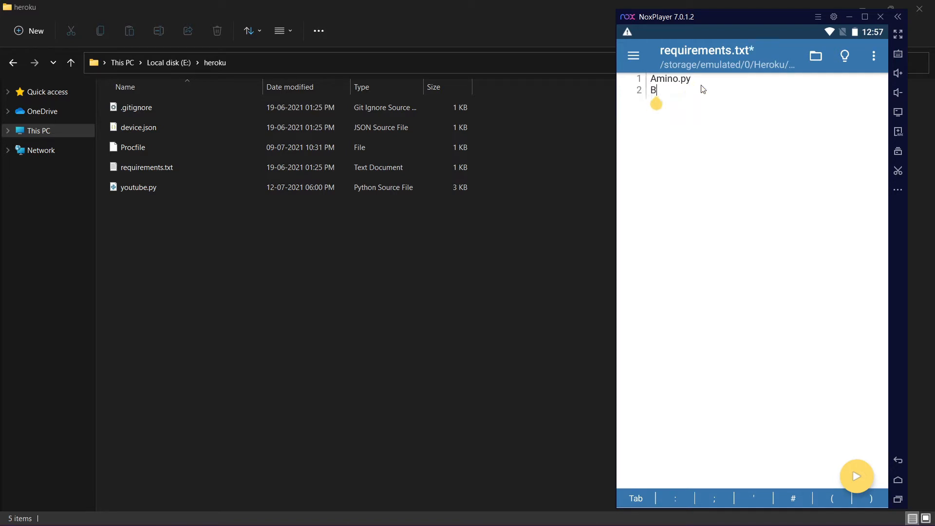
type("otA")
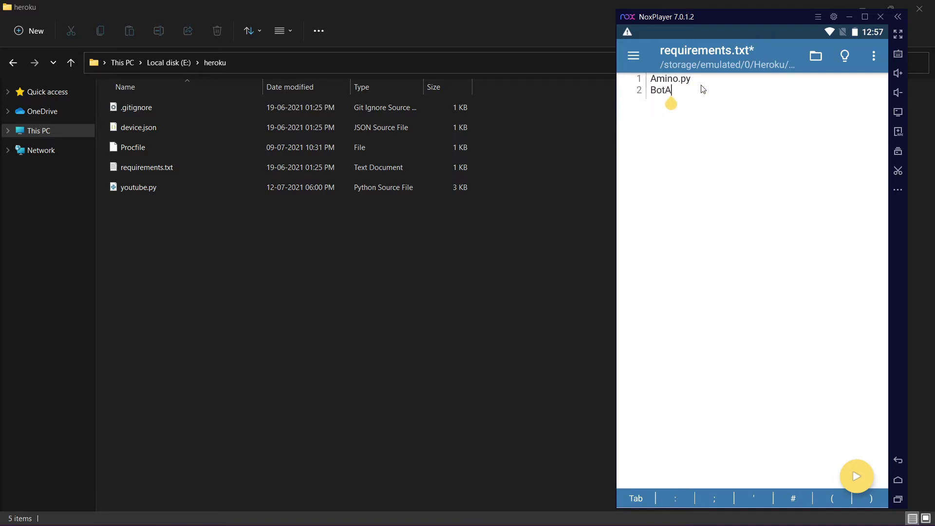
type("mino")
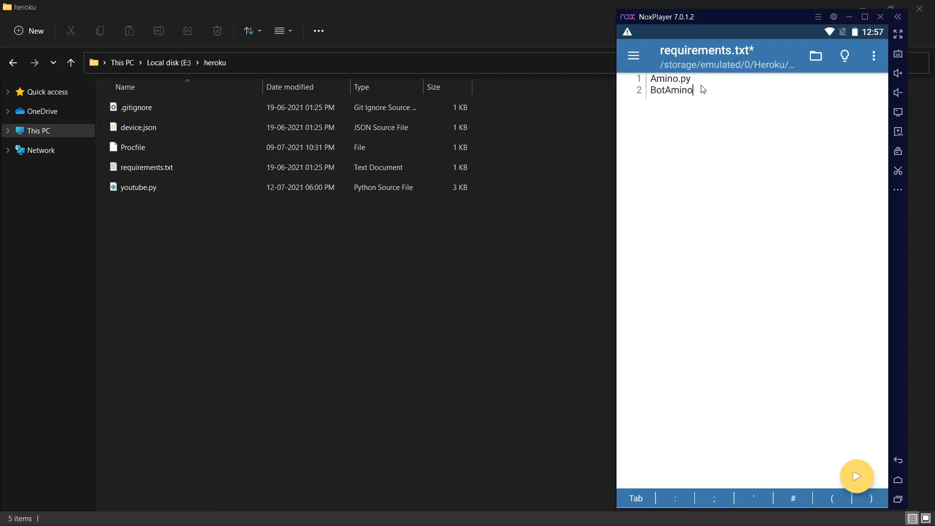
left_click(874, 55)
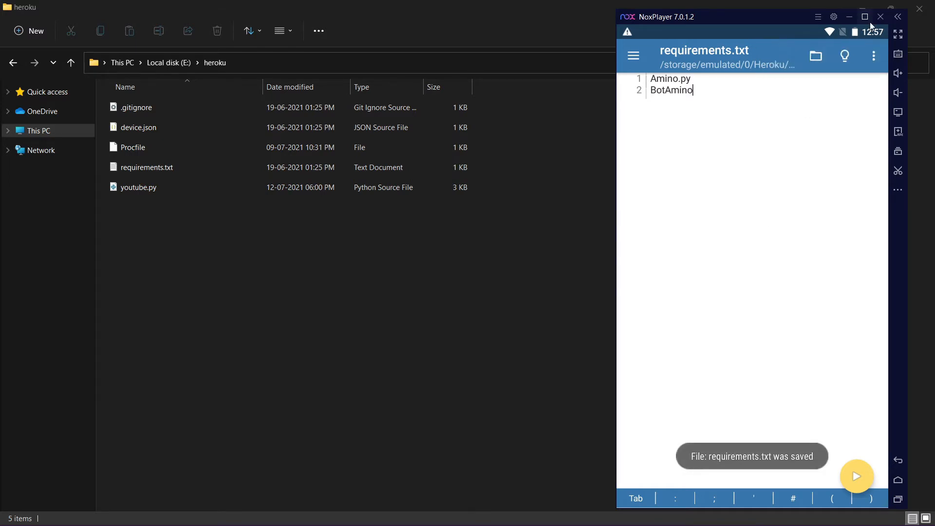
mouse_move(865, 466)
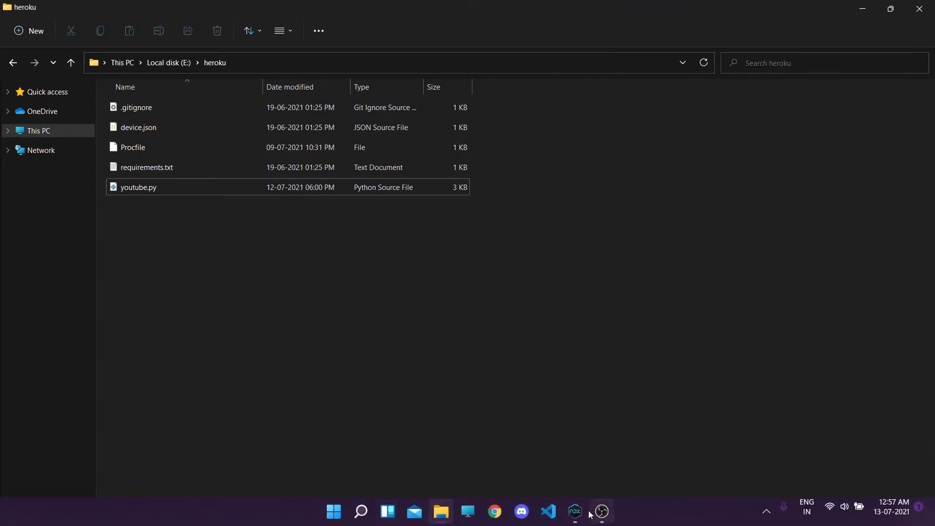
- Restore the NoxPlayer window from the taskbar
left_click(574, 510)
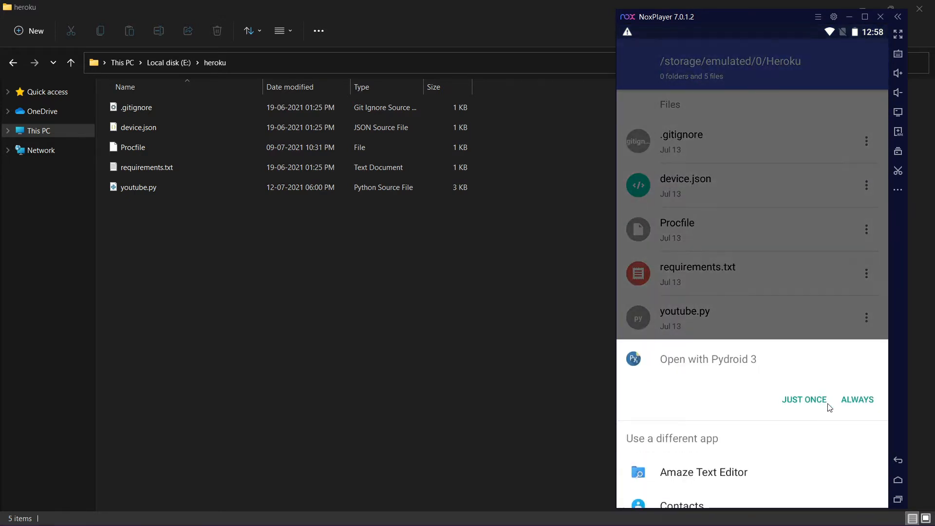
- Edit Procfile to read 'worker: python youtube.py' and save it
left_click(804, 399)
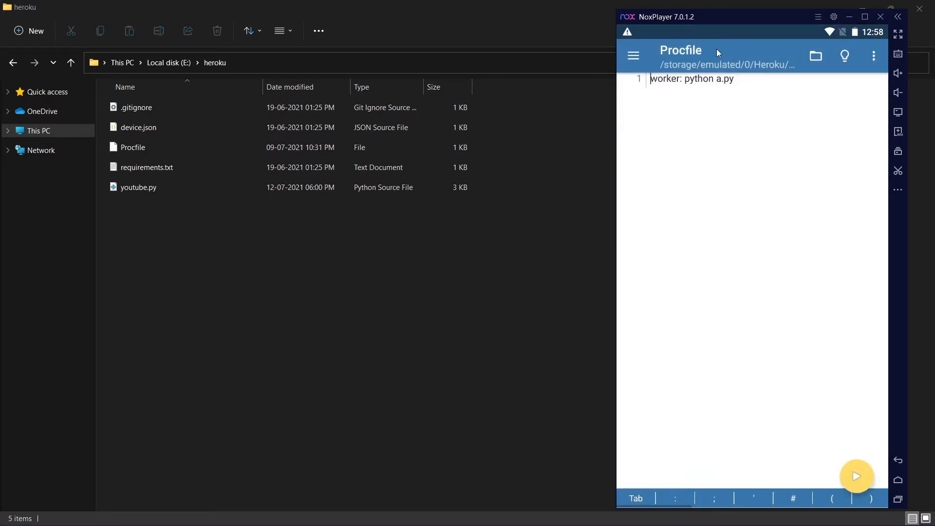
left_click(697, 77)
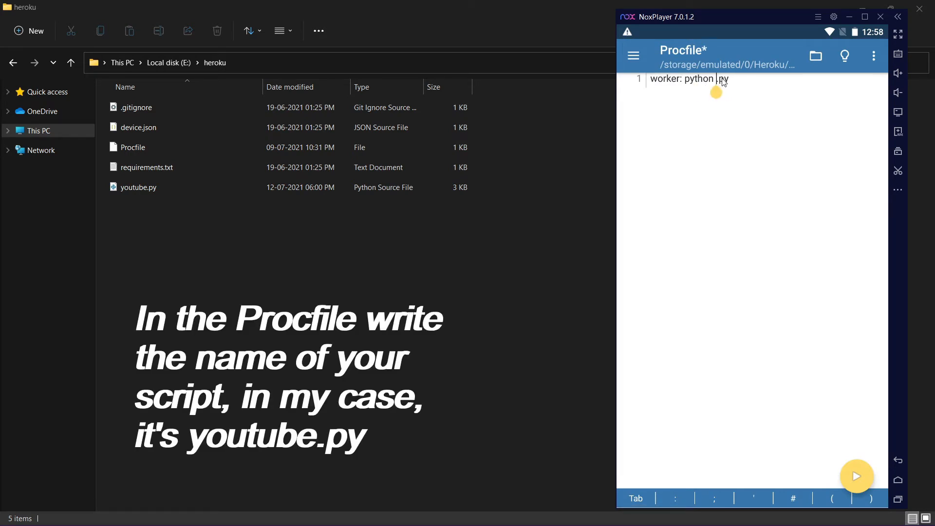
type("youtube")
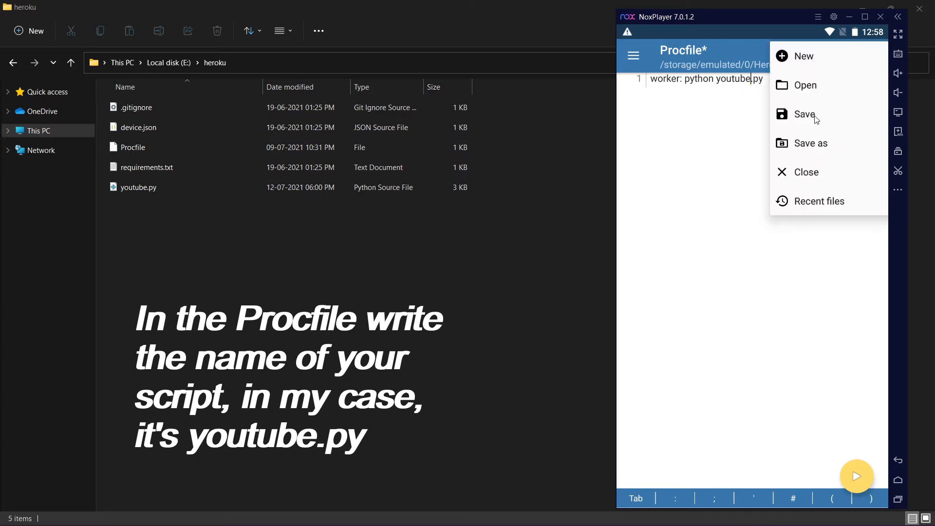
left_click(802, 114)
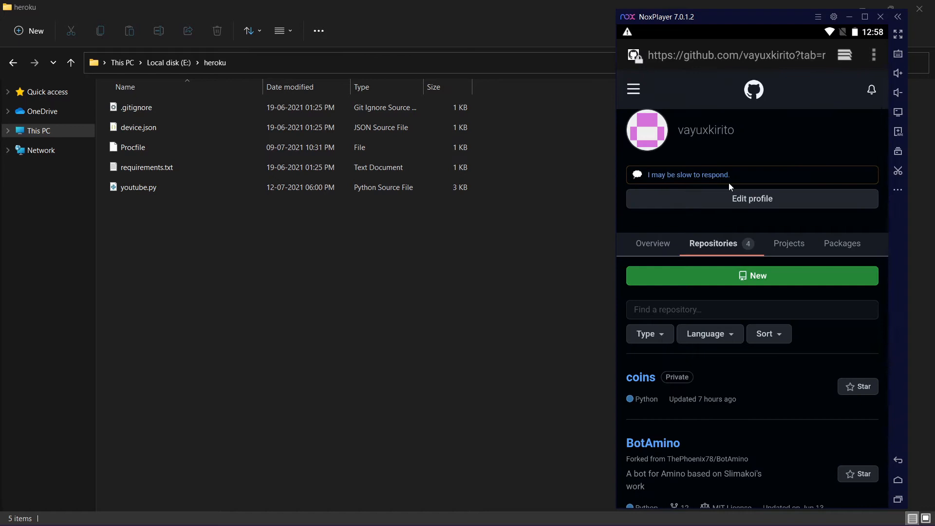
- Navigate to the GitHub profile's Repositories tab and start a new repository
left_click(633, 89)
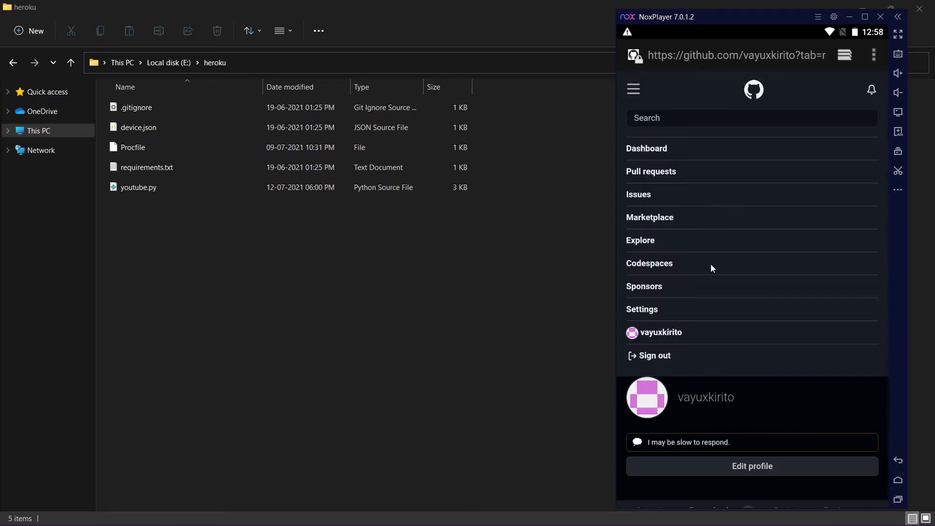
mouse_move(653, 77)
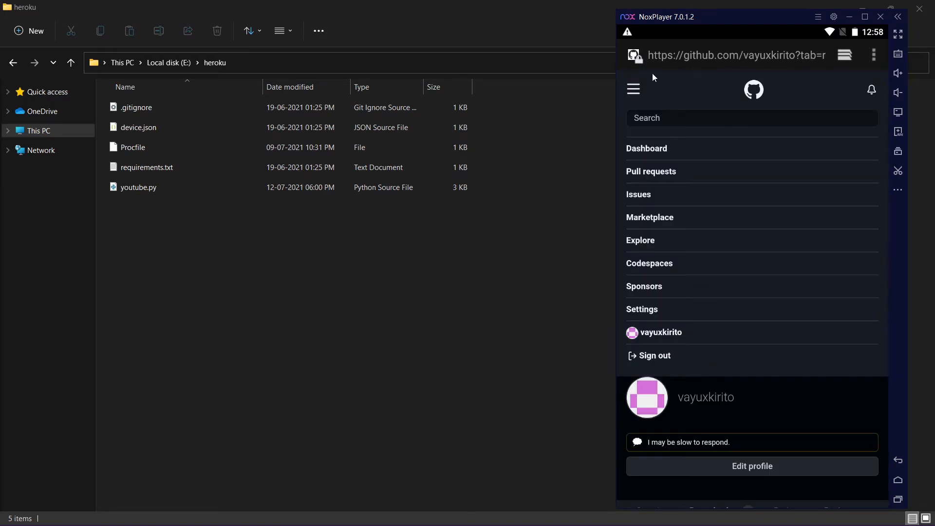
scroll("down", 3)
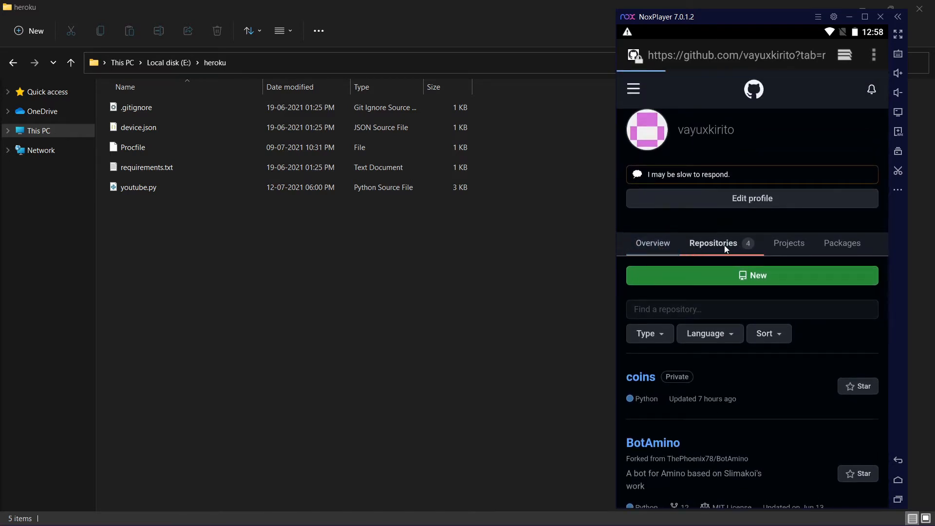
left_click(652, 243)
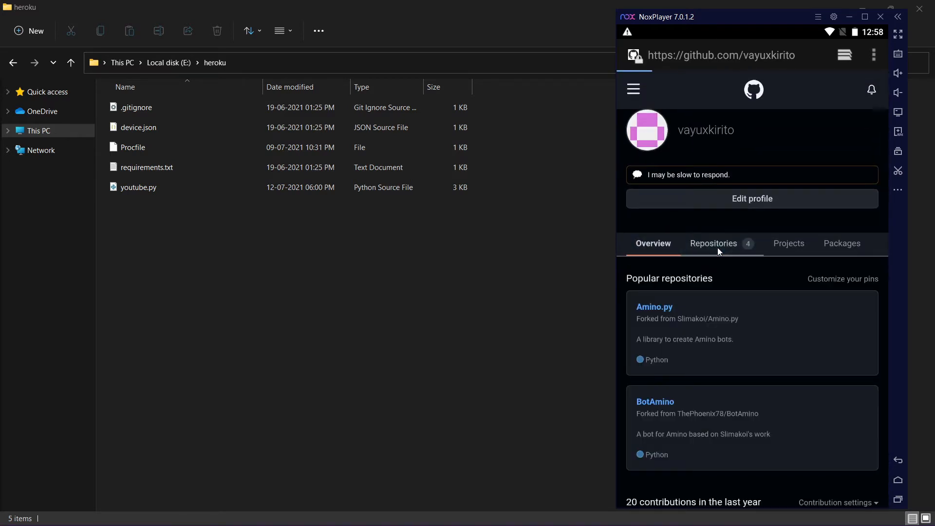
left_click(713, 244)
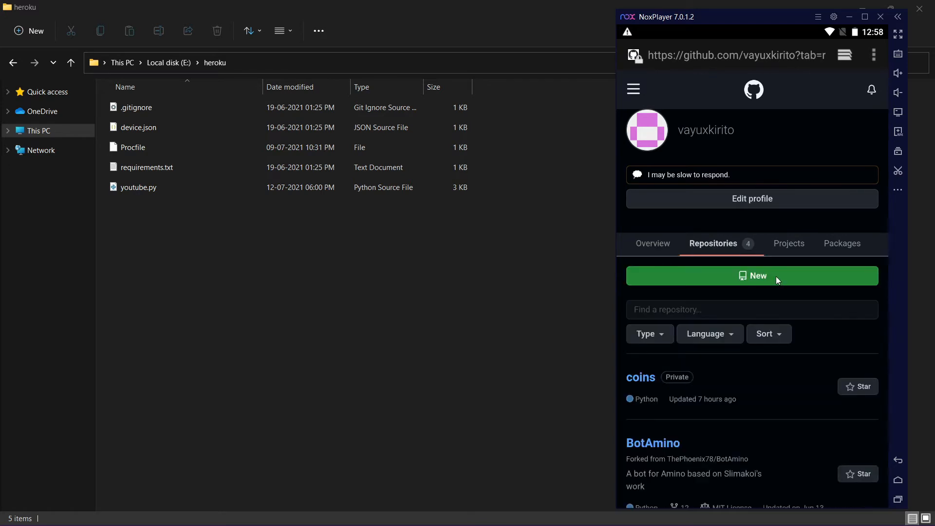
left_click(752, 276)
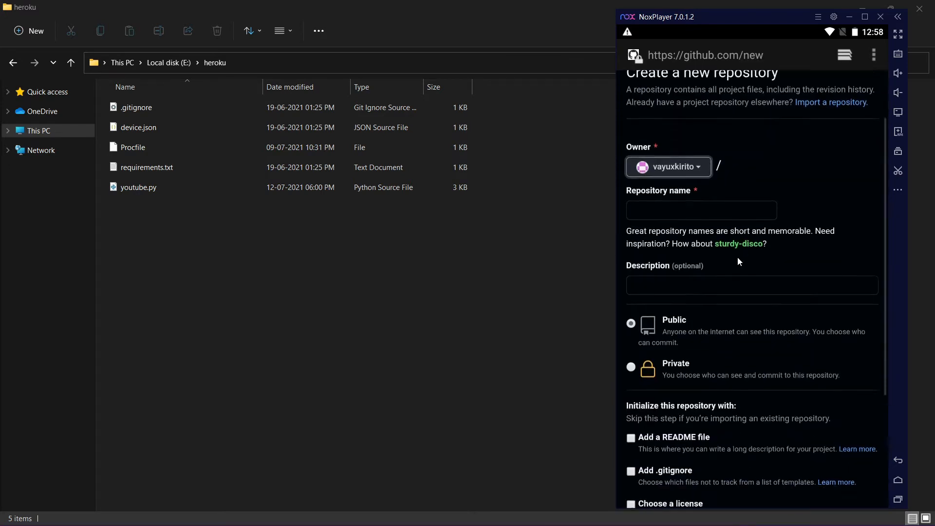
- Name the repository mybot, mark it Private and create it
left_click(701, 210)
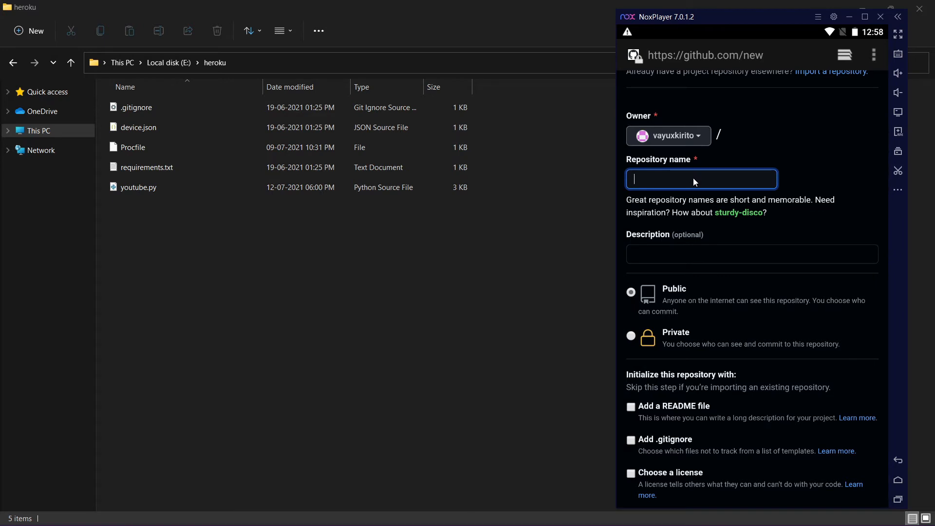
type("mybot")
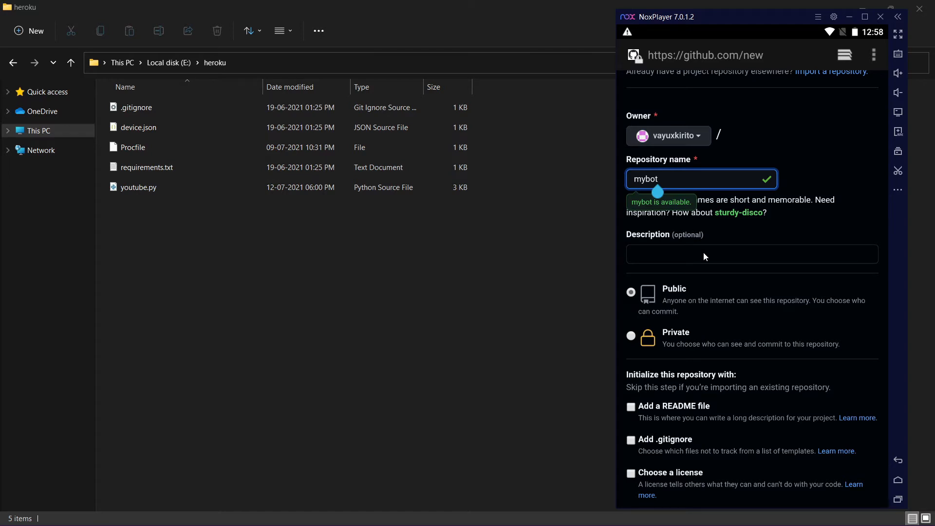
left_click(631, 335)
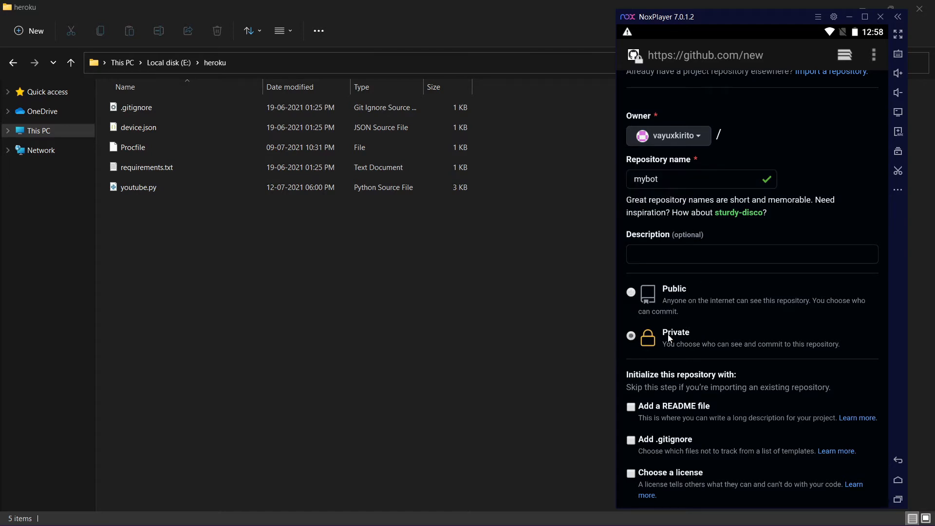
scroll("down", 3)
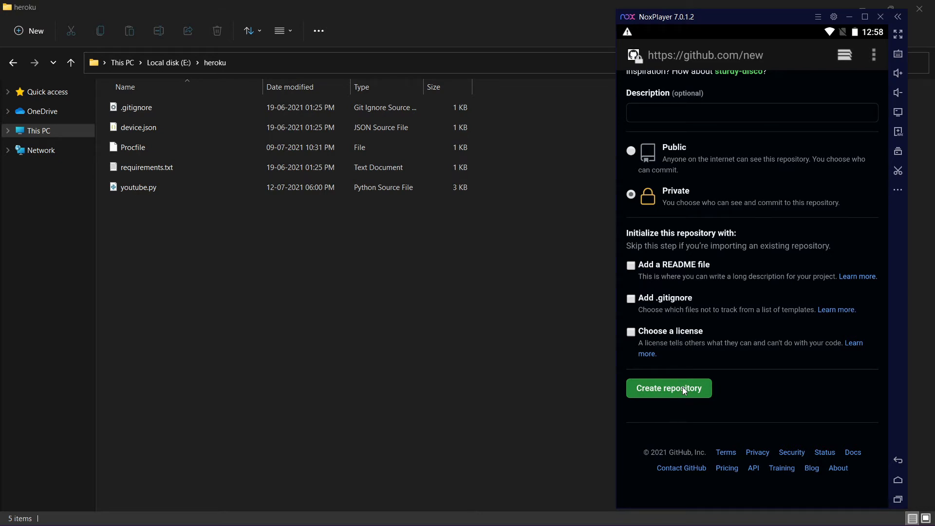
left_click(668, 388)
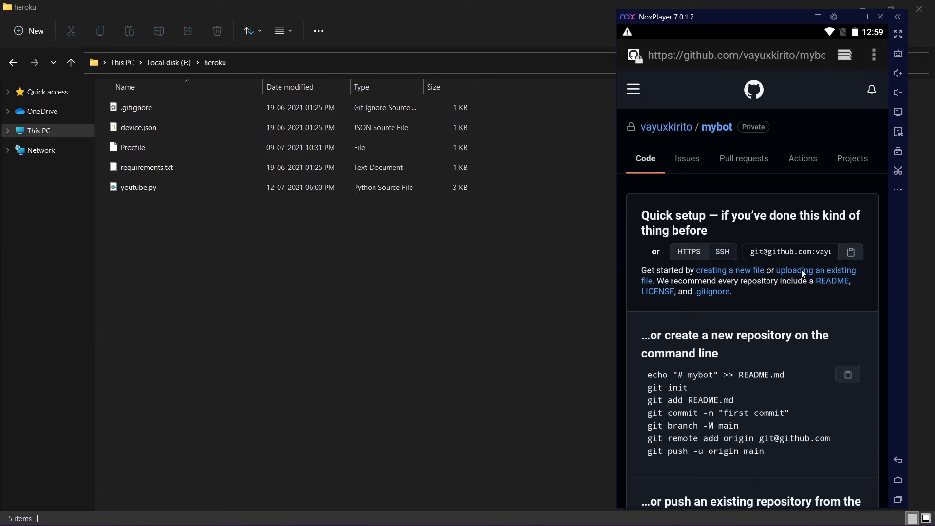
- Start uploading existing files and add .gitignore and device.json from Amaze
left_click(809, 271)
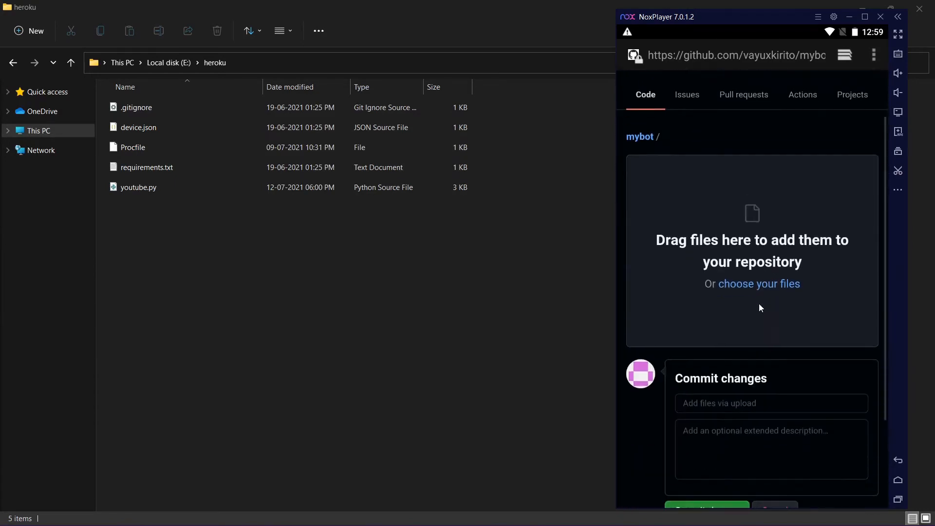
scroll("down", 3)
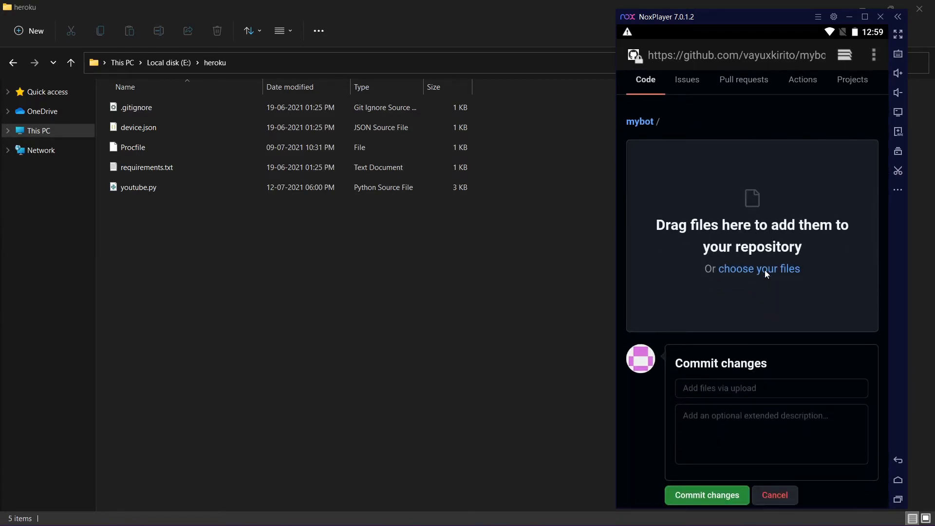
left_click(758, 268)
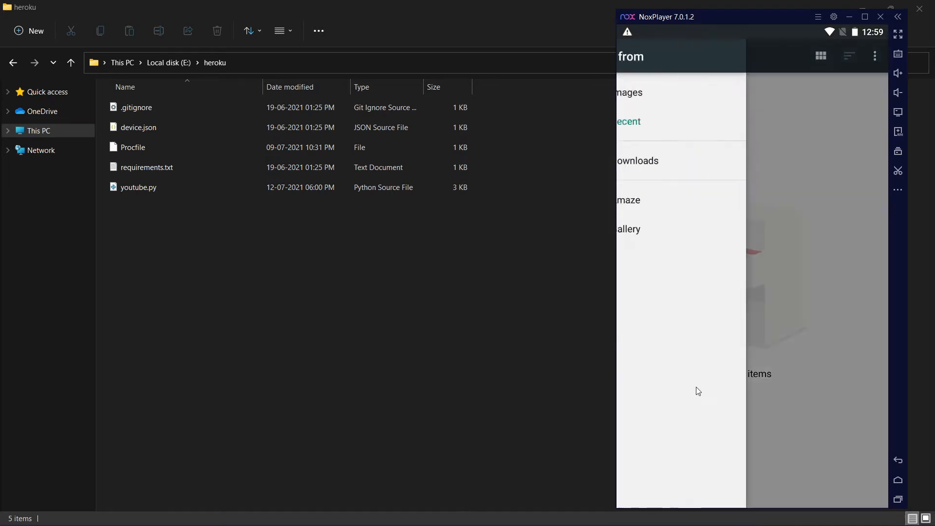
left_click(629, 200)
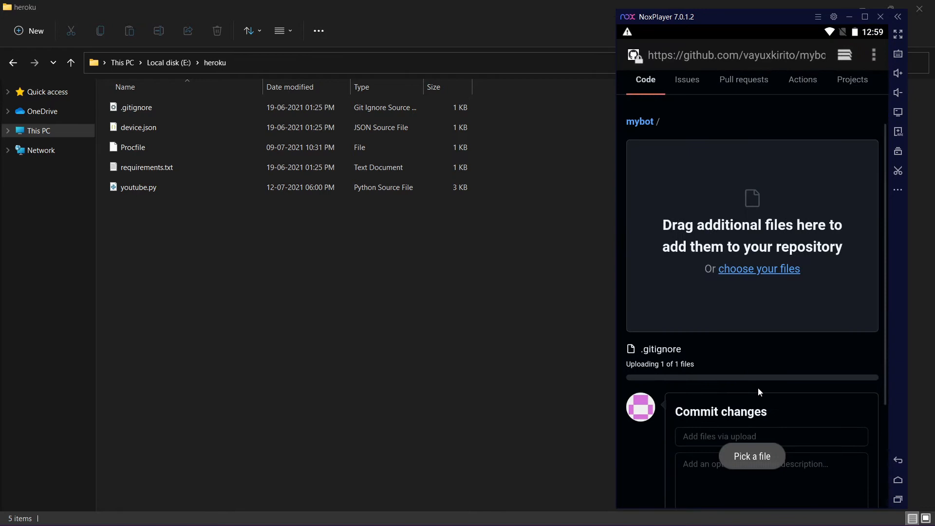
left_click(752, 456)
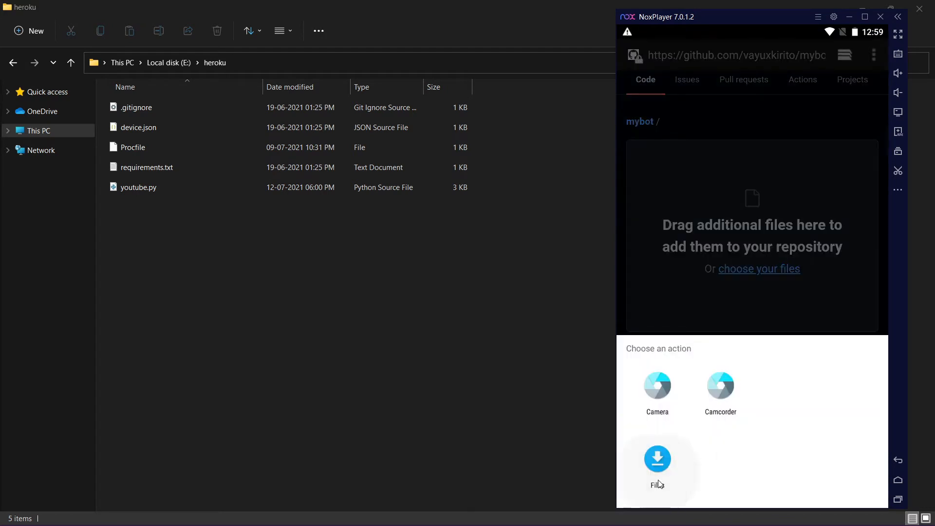
left_click(658, 460)
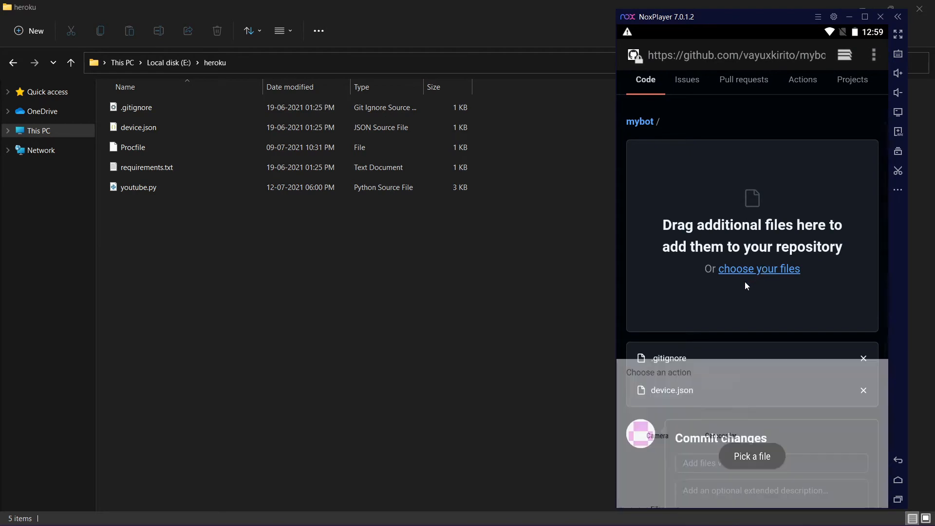
- Add Procfile, requirements.txt and youtube.py to the upload from device storage
left_click(751, 455)
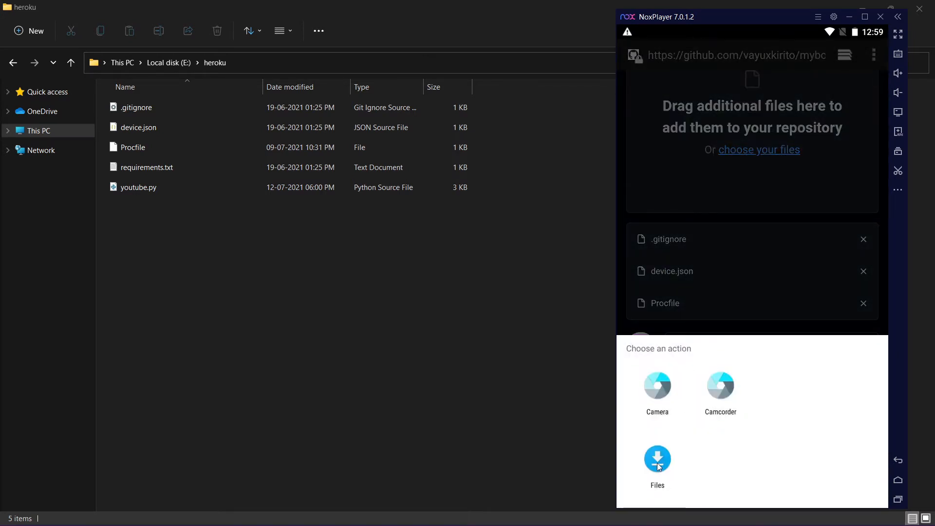
left_click(656, 458)
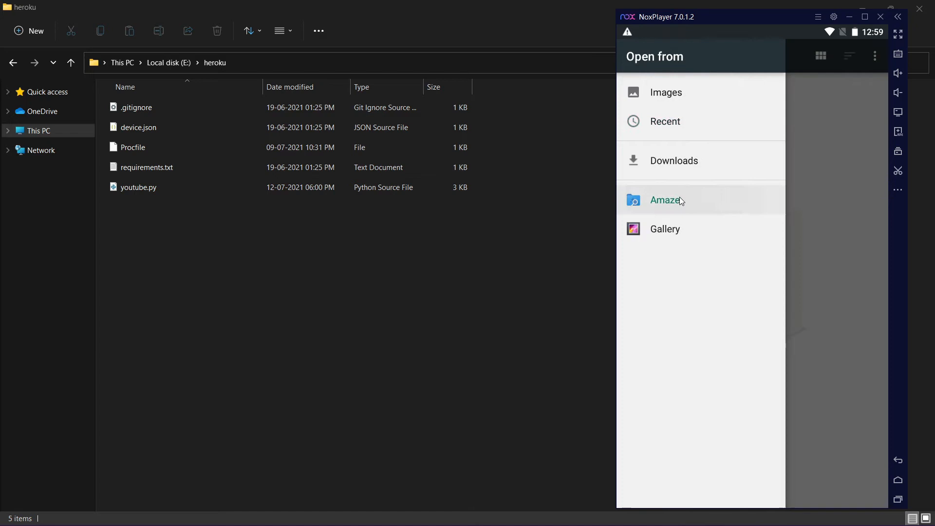
left_click(664, 200)
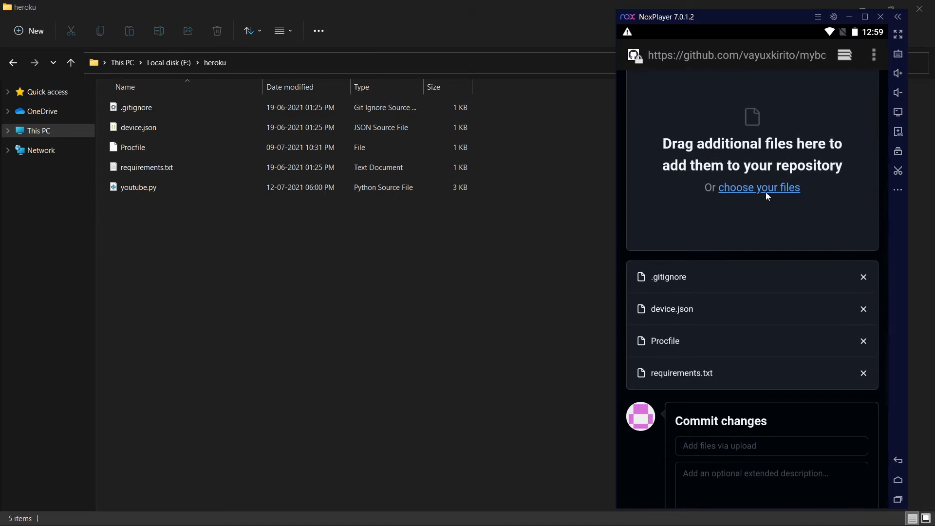
left_click(758, 188)
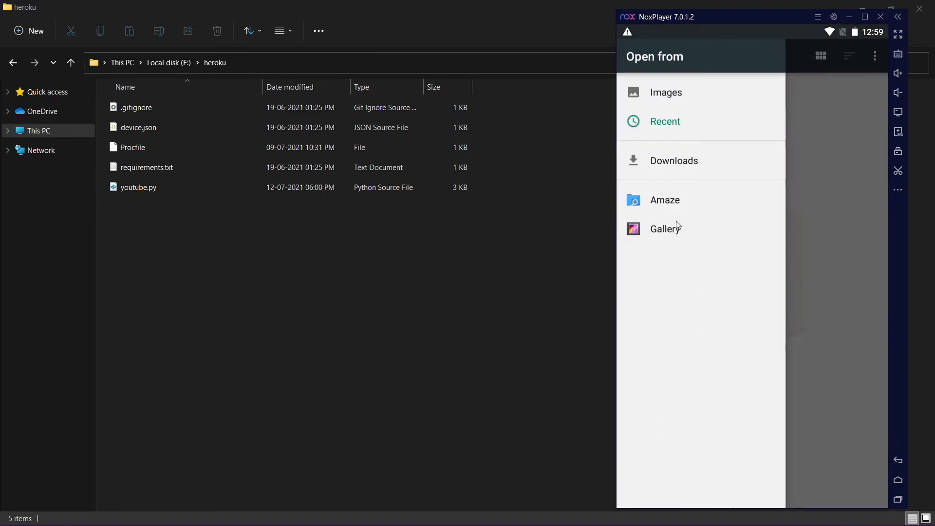
left_click(664, 200)
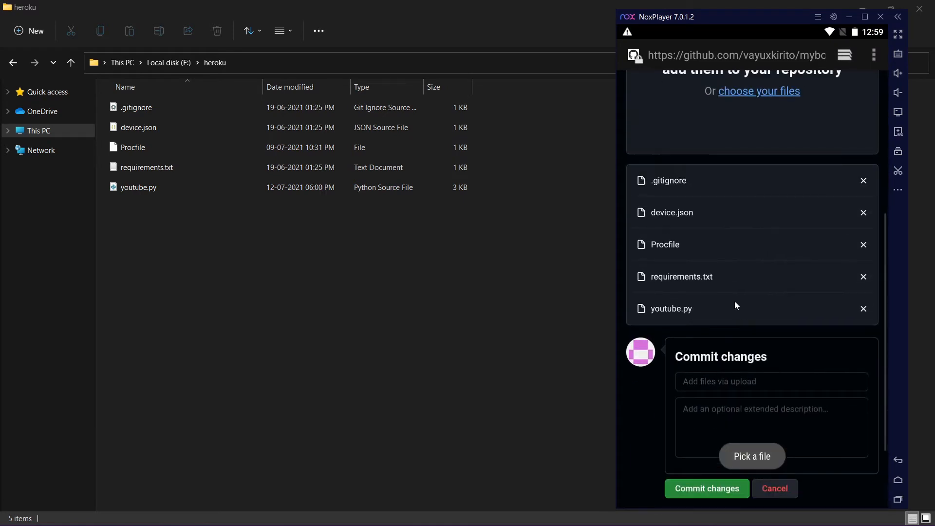
- Commit the five uploaded files and view the committed code in mybot
scroll("down", 3)
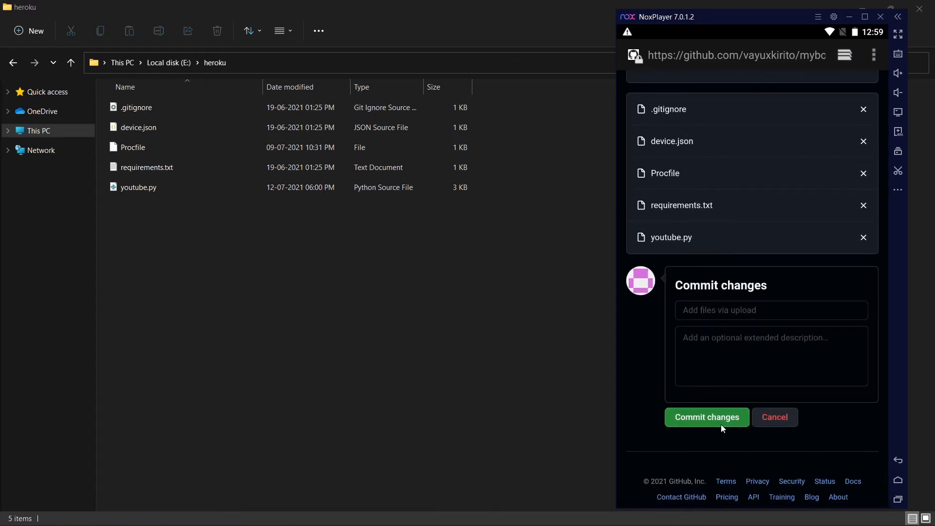
left_click(707, 417)
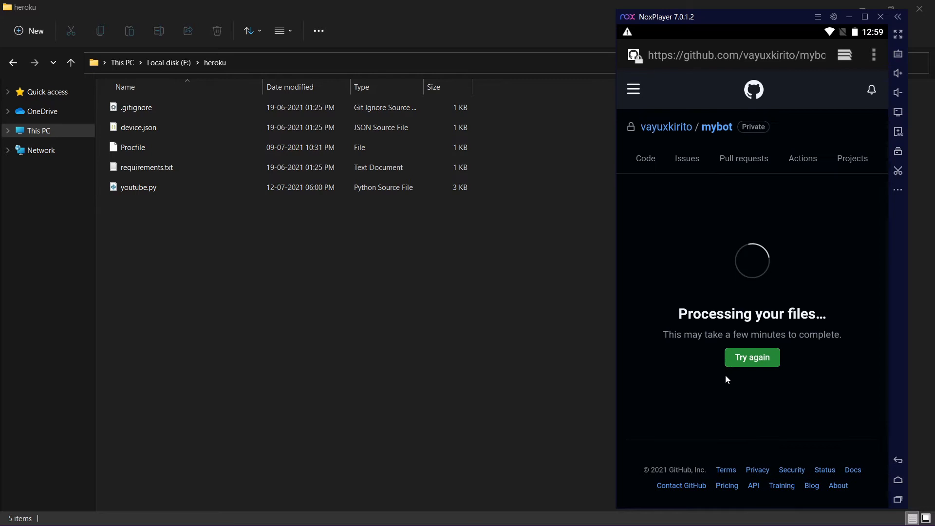
mouse_move(719, 331)
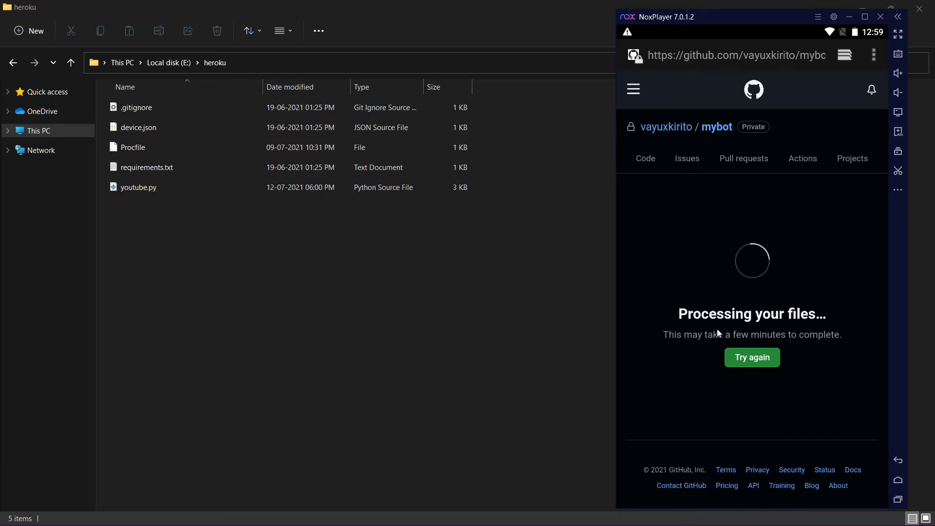
mouse_move(763, 286)
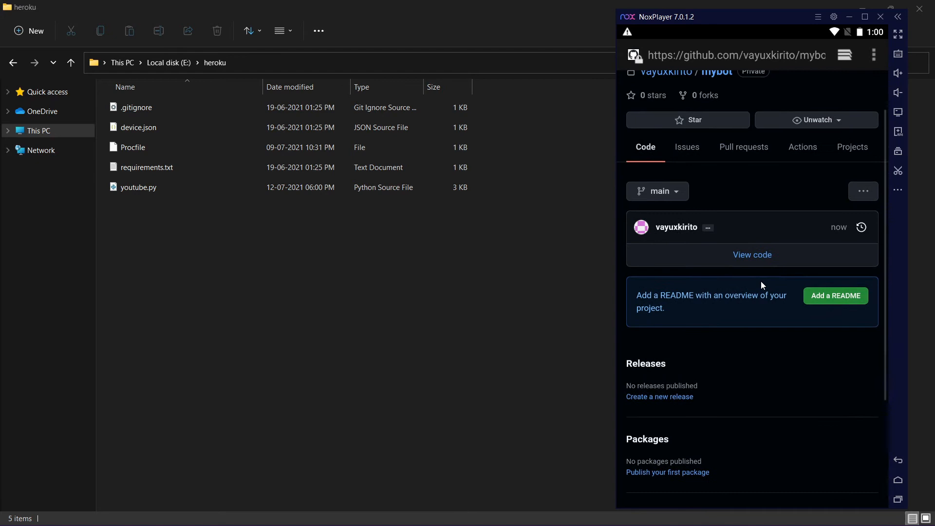
mouse_move(758, 257)
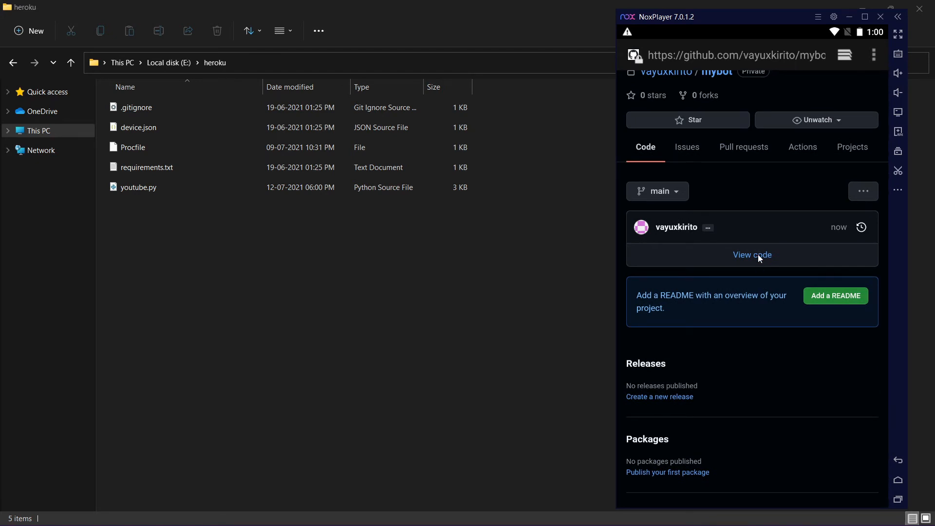
left_click(751, 255)
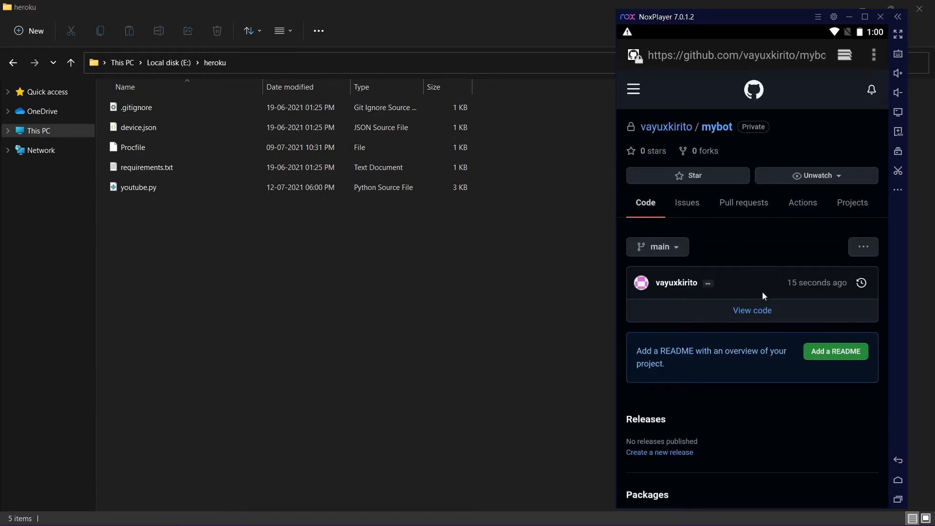
scroll("down", 3)
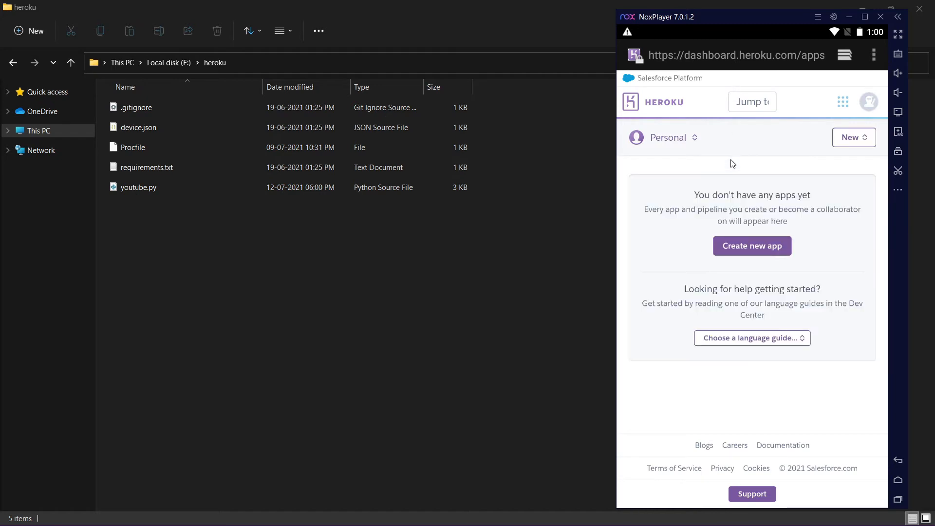
mouse_move(728, 281)
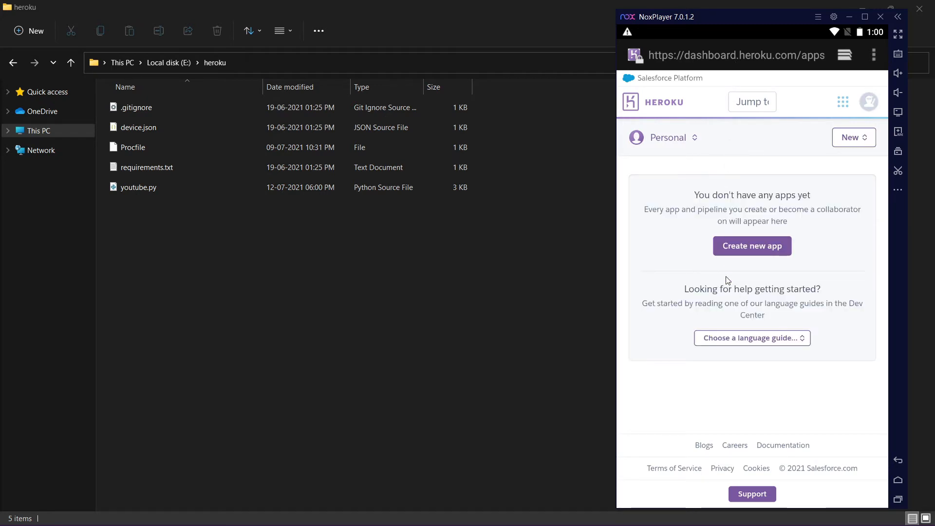
mouse_move(806, 92)
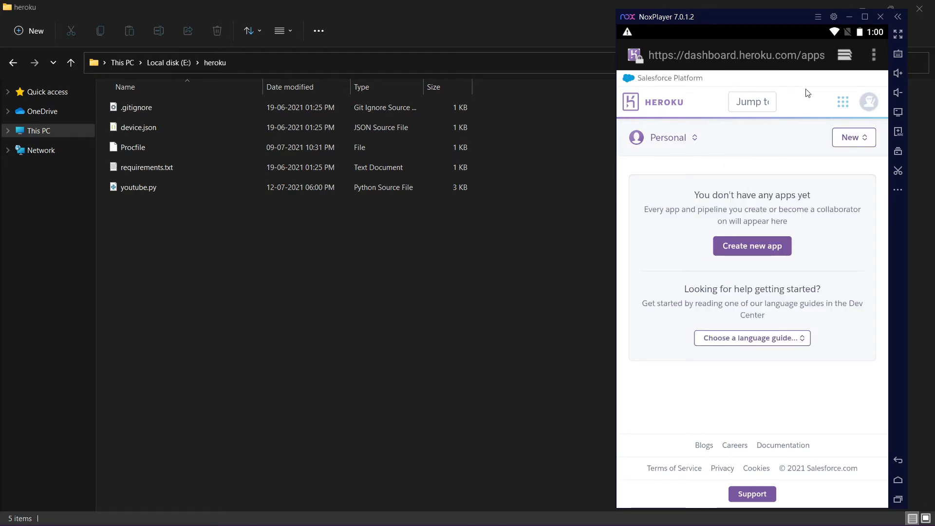
mouse_move(682, 296)
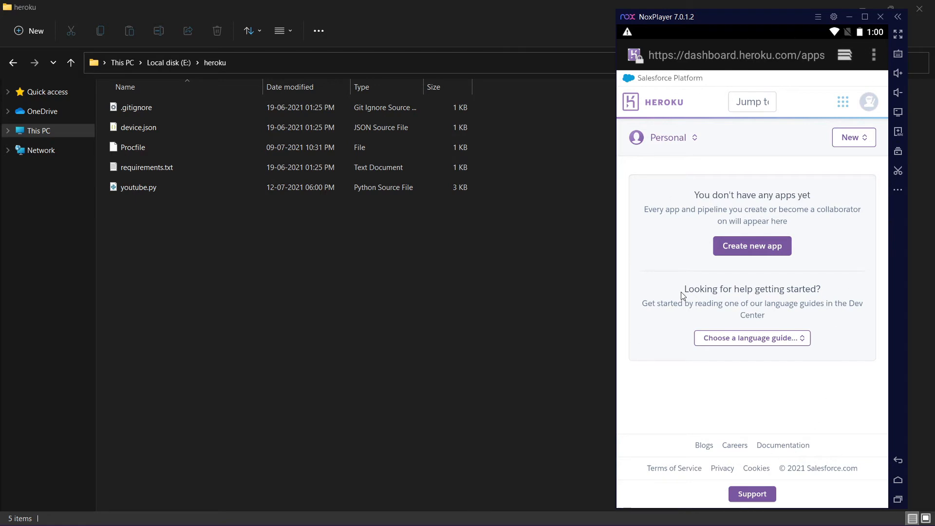
- Choose Create new app from the Heroku dashboard's New menu
left_click(853, 137)
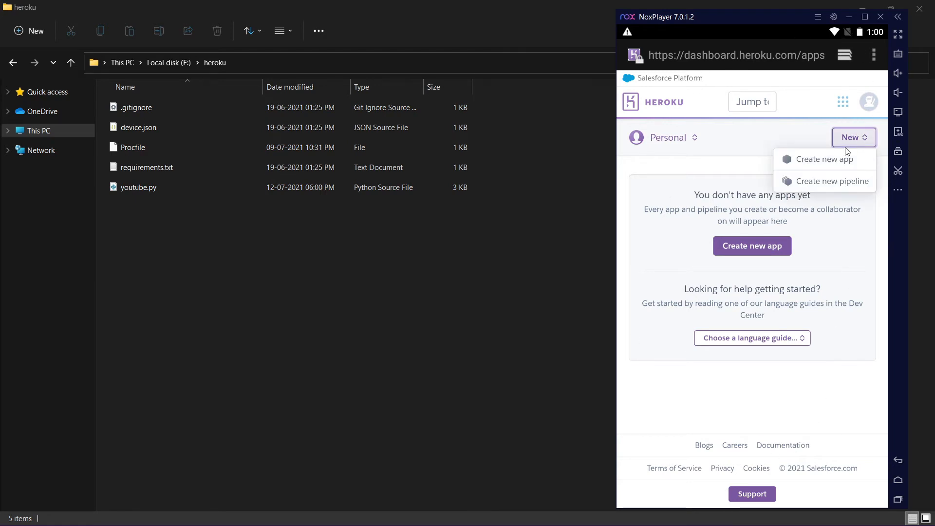
left_click(823, 159)
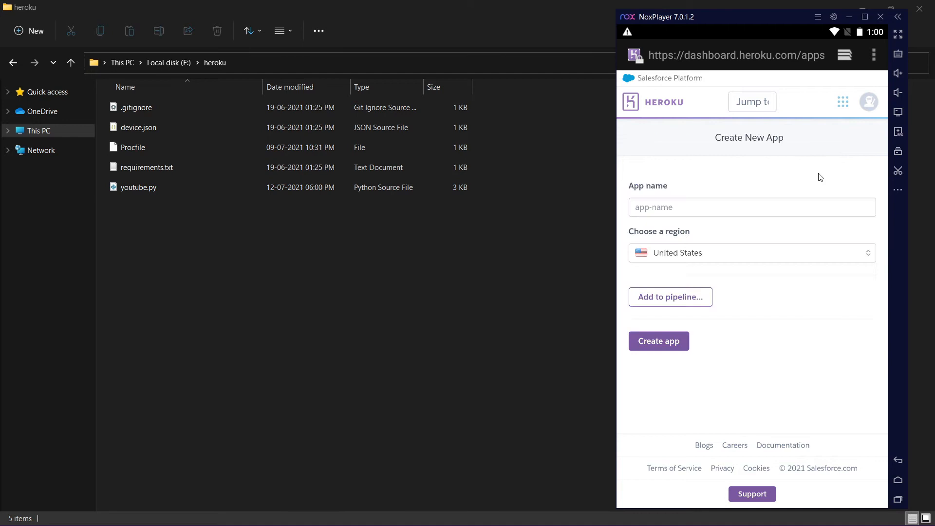
- Name the app mybot00700, keep the United States region and create it
left_click(727, 206)
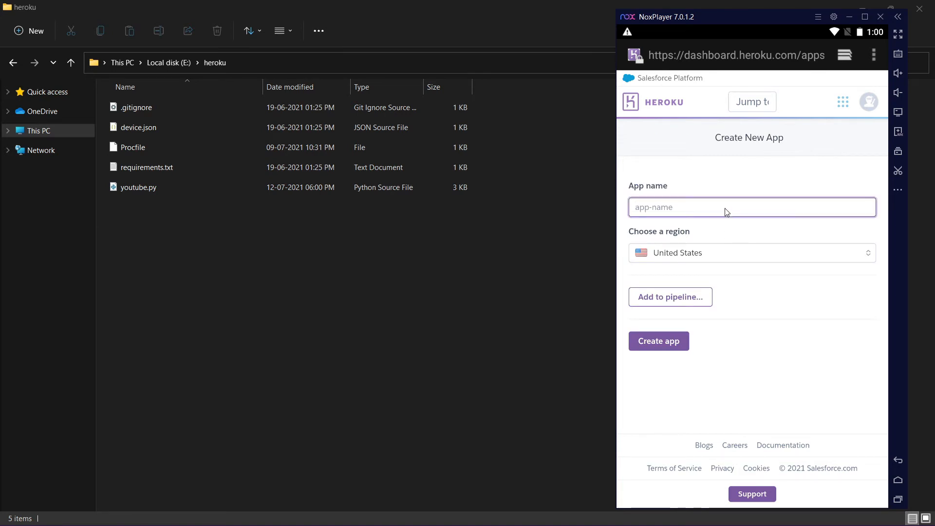
type("mybot00700")
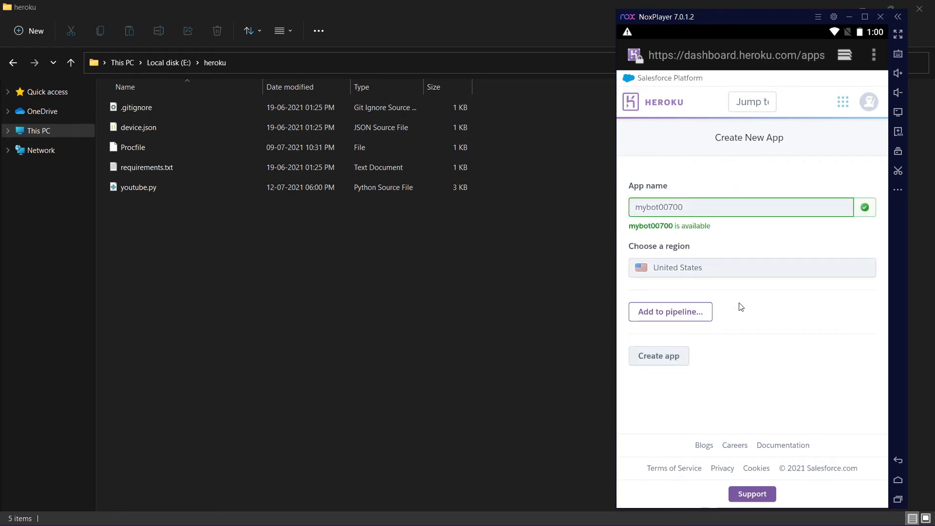
left_click(658, 355)
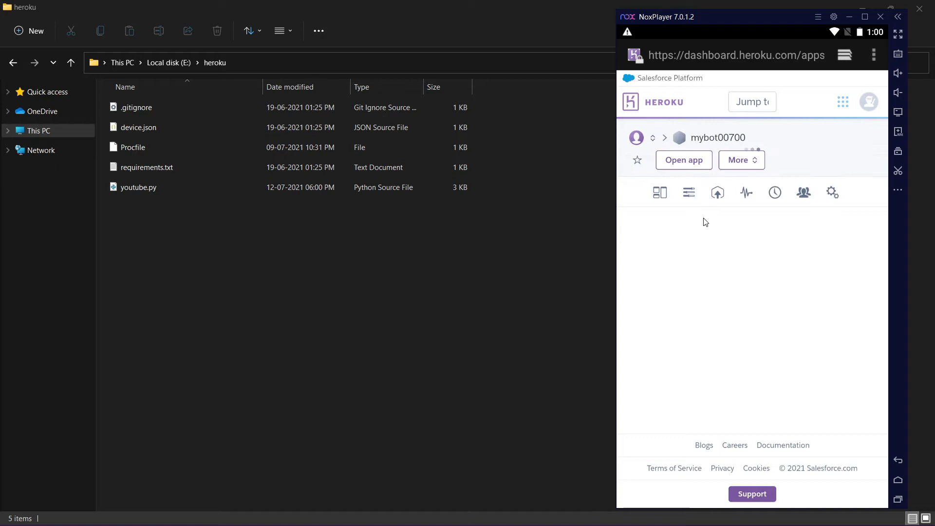
- Choose GitHub as the deployment method for the mybot00700 app
left_click(717, 192)
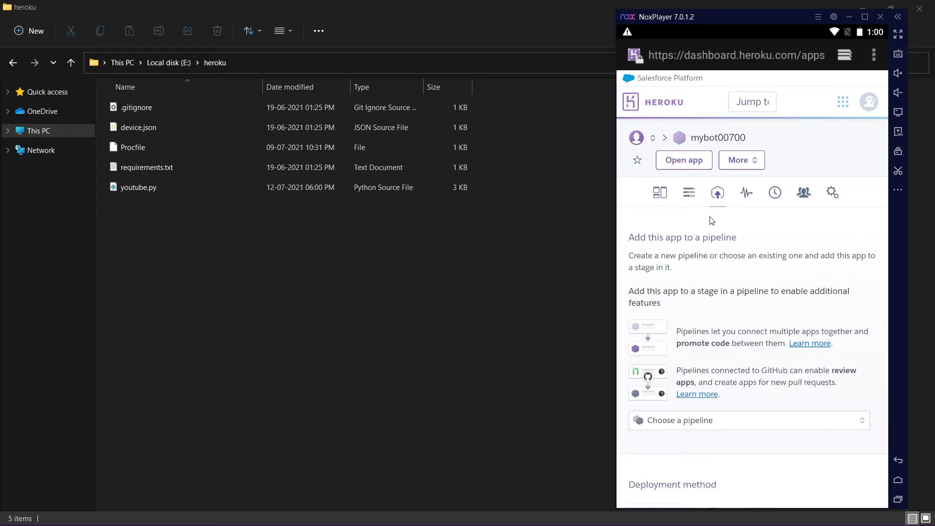
scroll("down", 3)
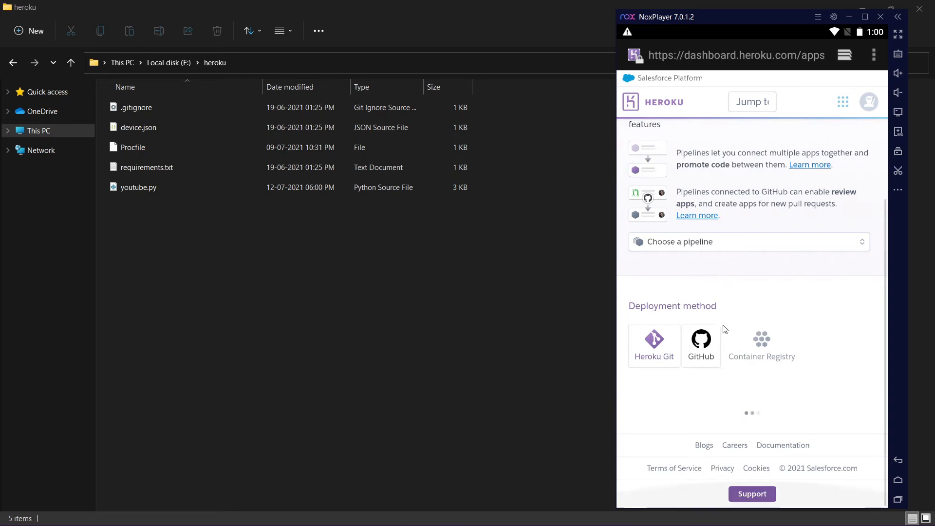
left_click(701, 344)
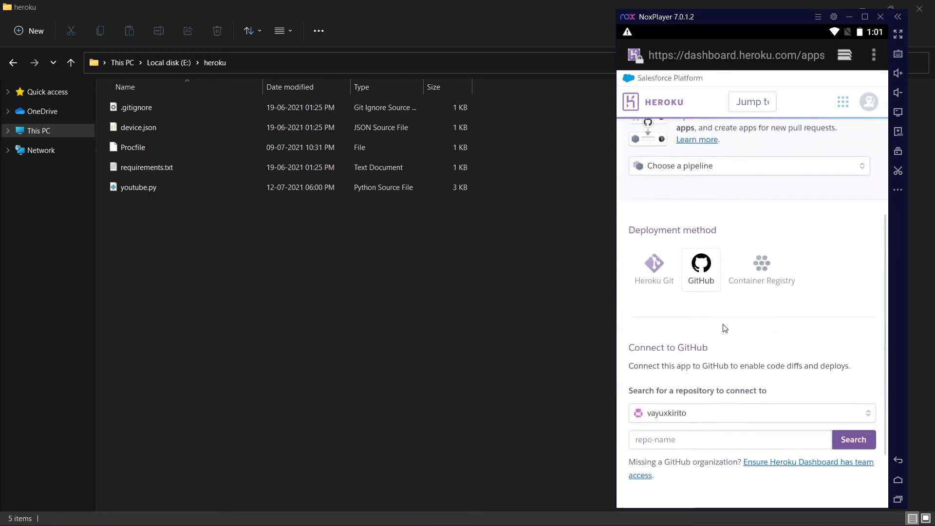
scroll("down", 3)
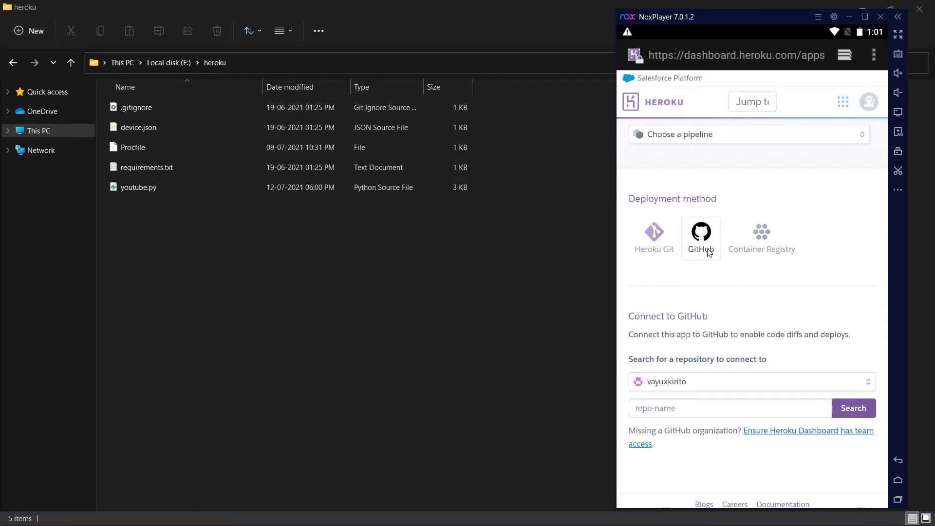
scroll("down", 3)
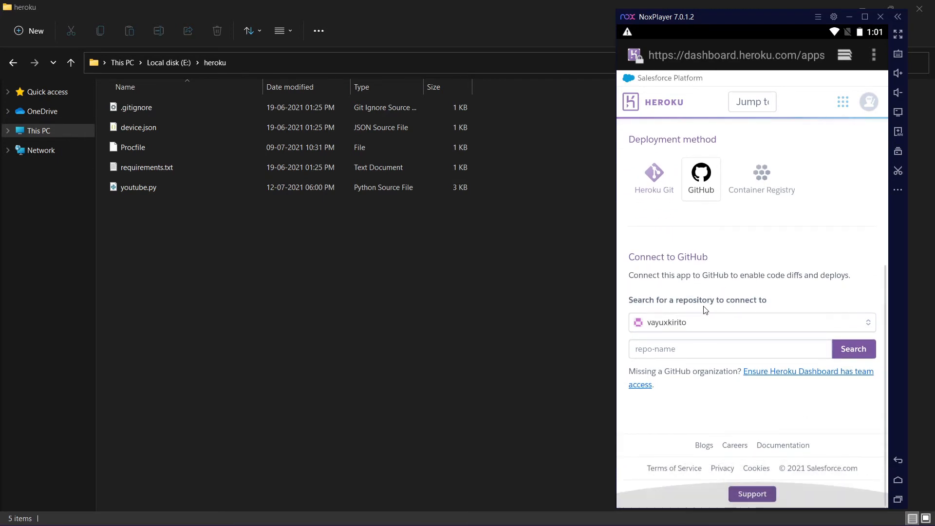
- Search for the 'mybot' repository and connect the app to vayuxkirito/mybot
left_click(730, 348)
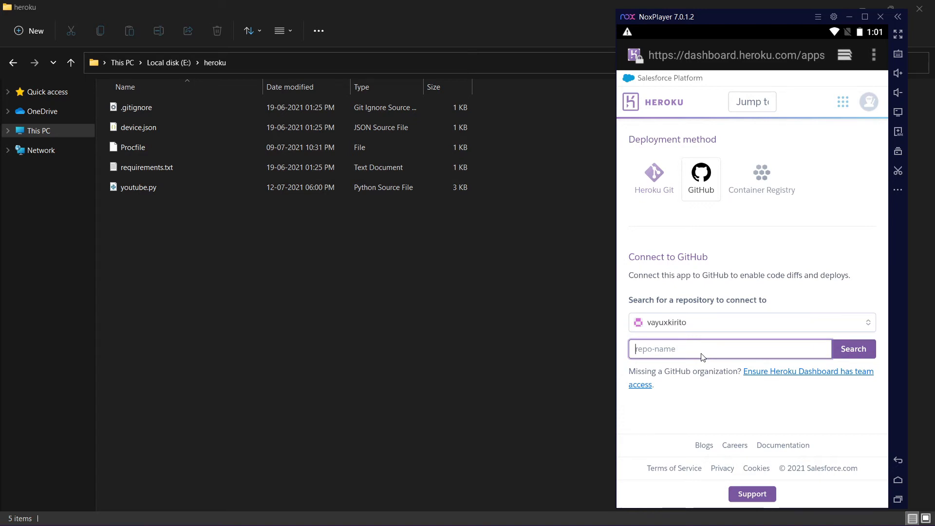
type("mybot")
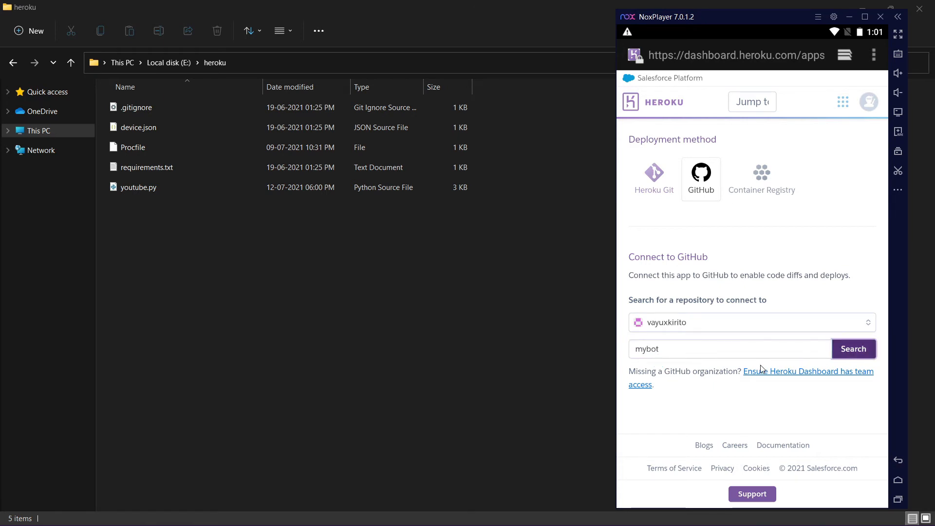
left_click(853, 349)
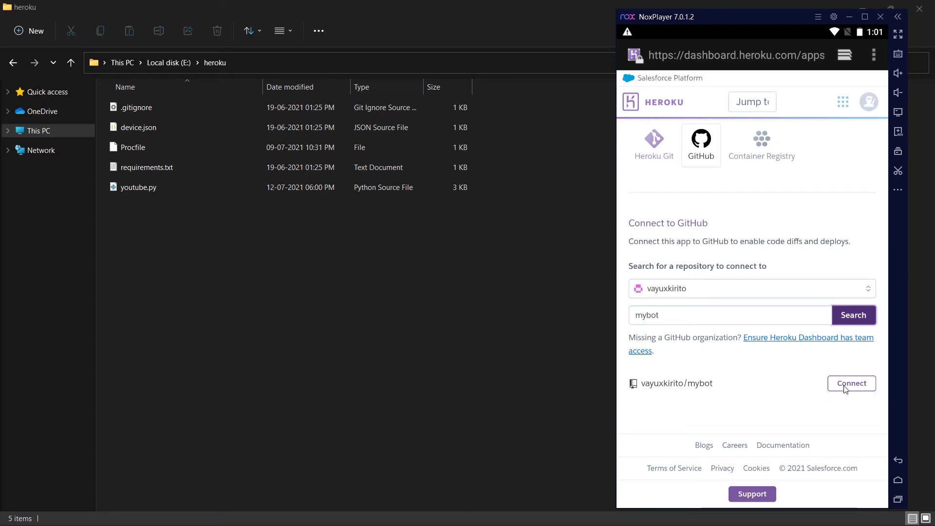
left_click(851, 384)
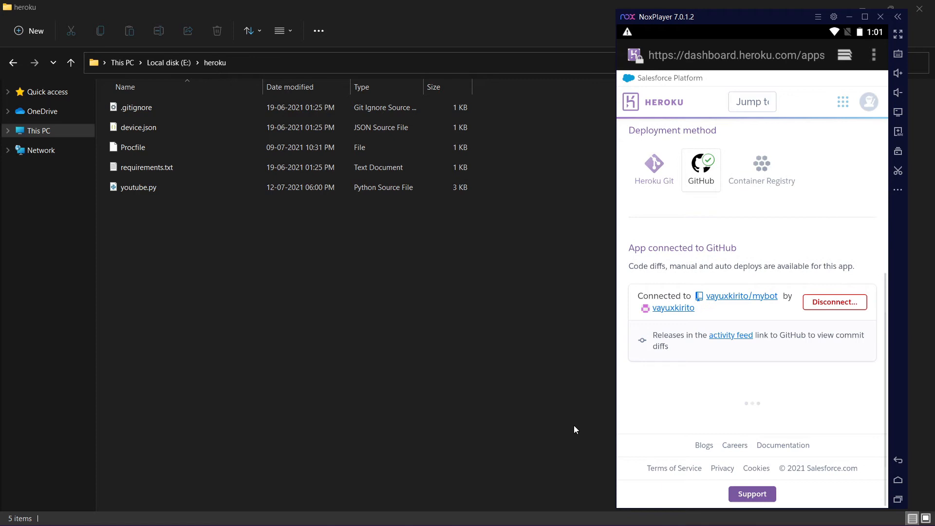
- Enable automatic deploys from the main branch
scroll("down", 3)
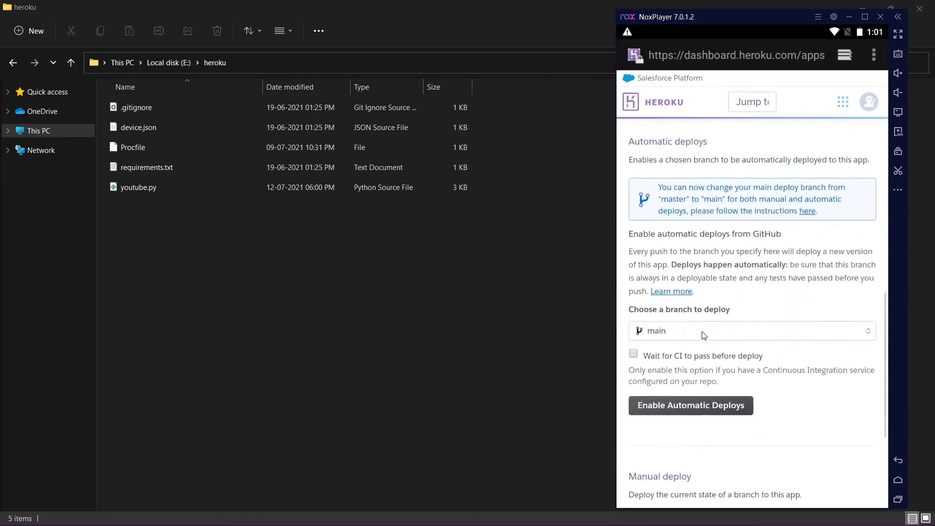
scroll("down", 3)
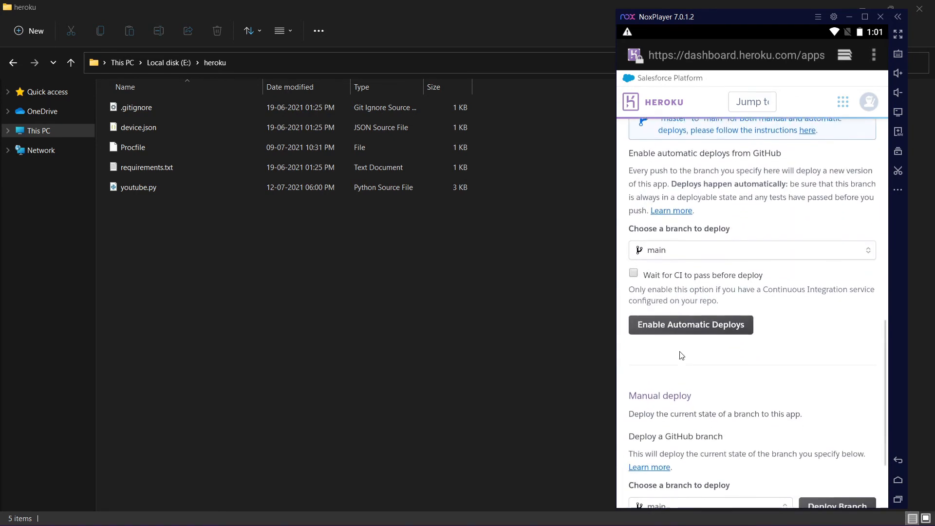
left_click(690, 324)
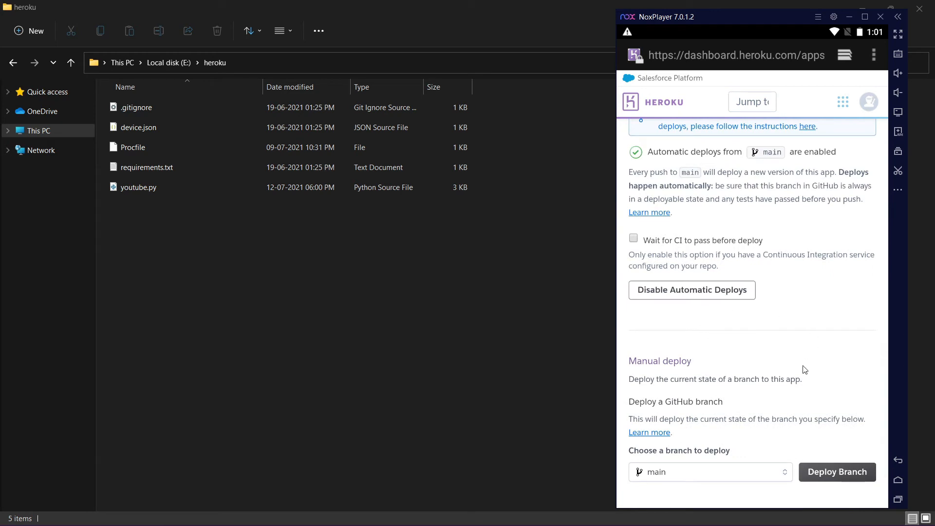
scroll("down", 3)
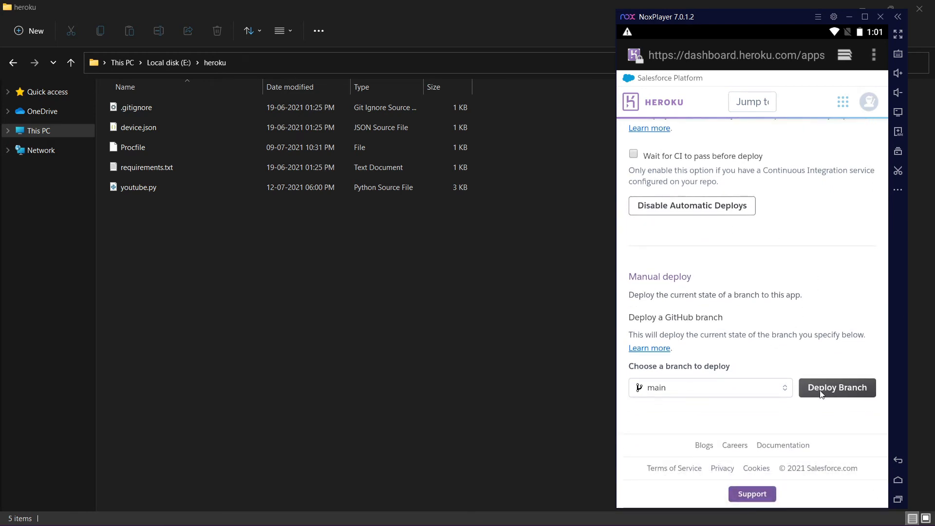
mouse_move(808, 347)
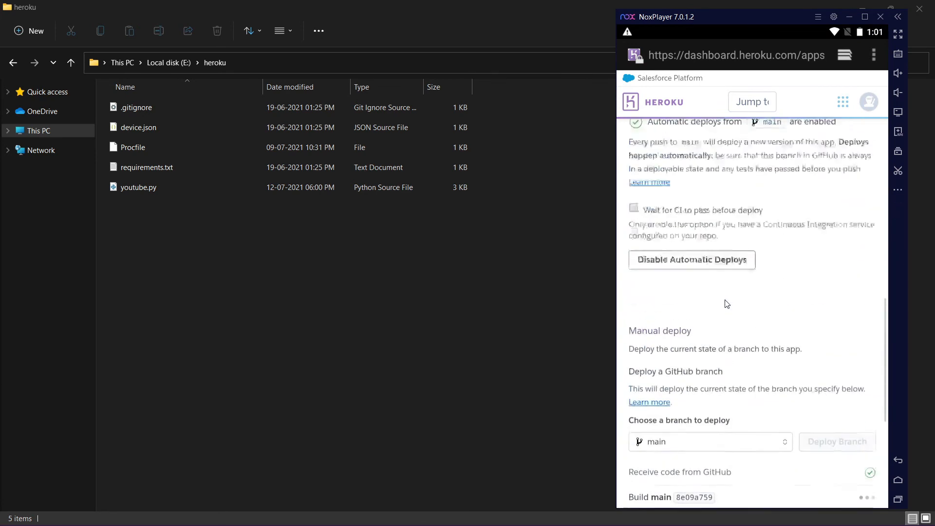
- Deploy the main branch manually and follow the build log until release v3 is deployed
scroll("down", 3)
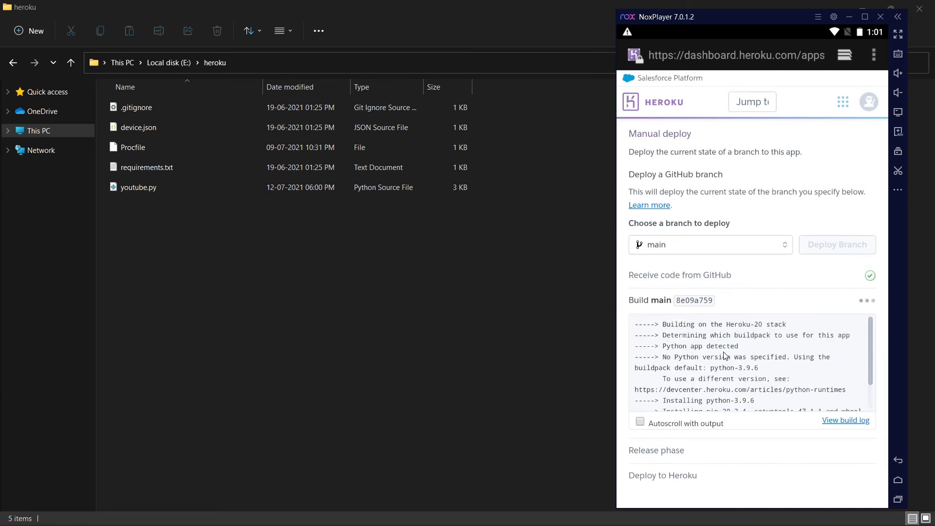
left_click(640, 423)
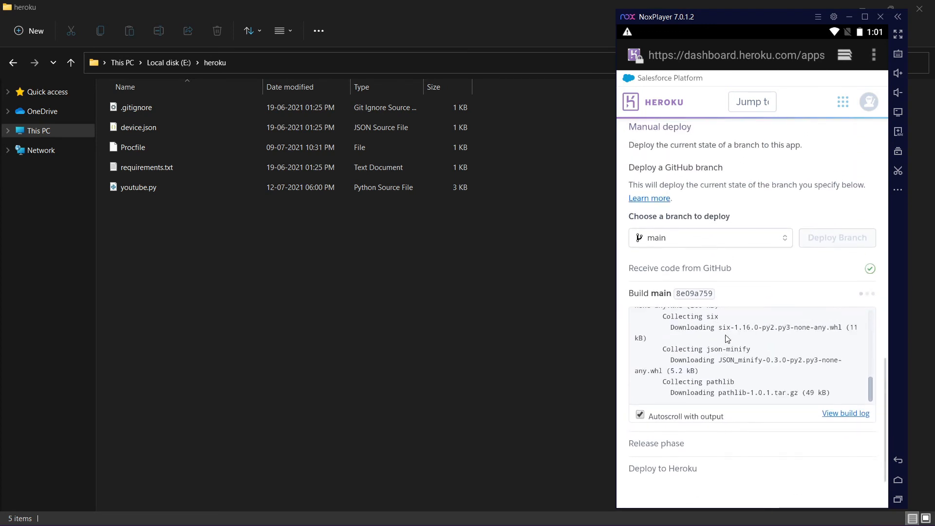
scroll("down", 3)
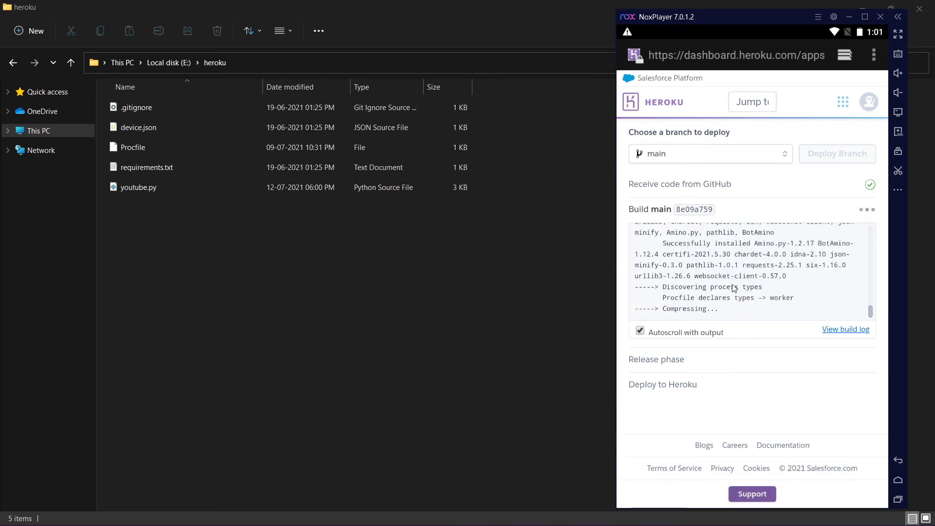
left_click(640, 330)
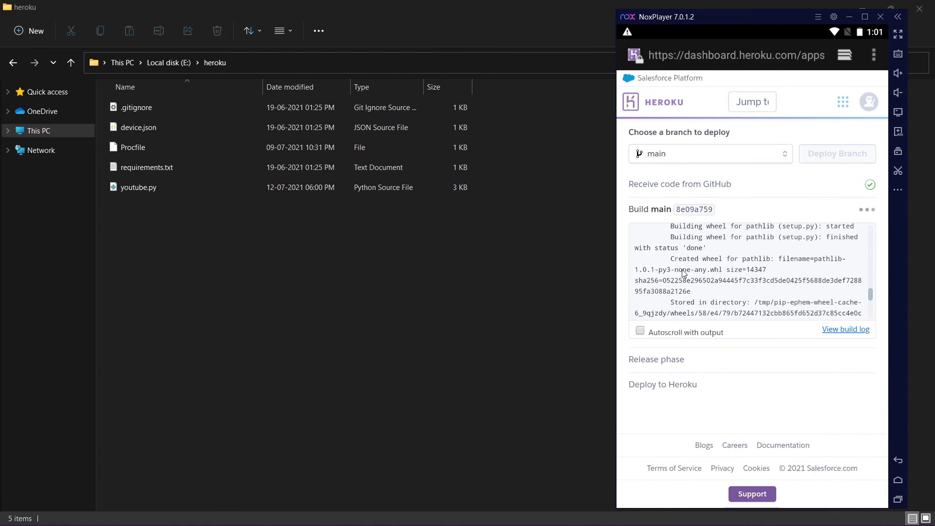
mouse_move(739, 366)
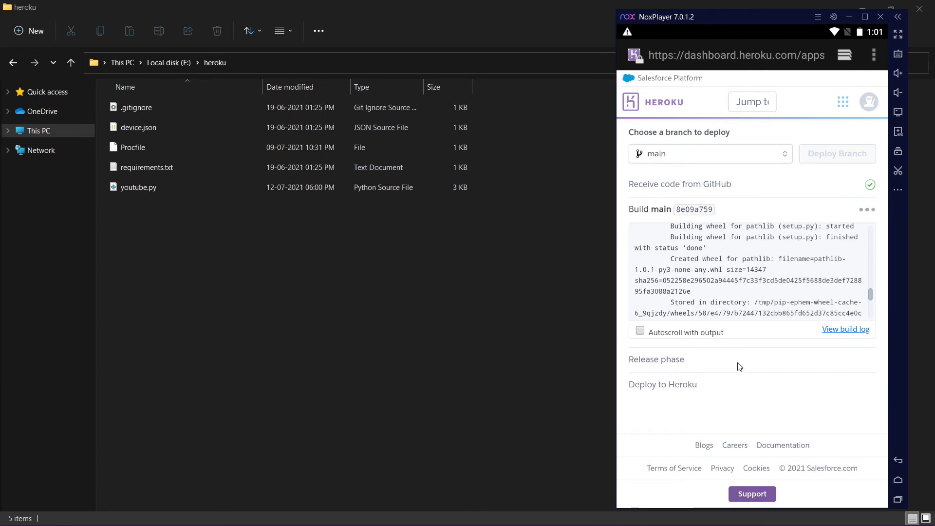
left_click(639, 330)
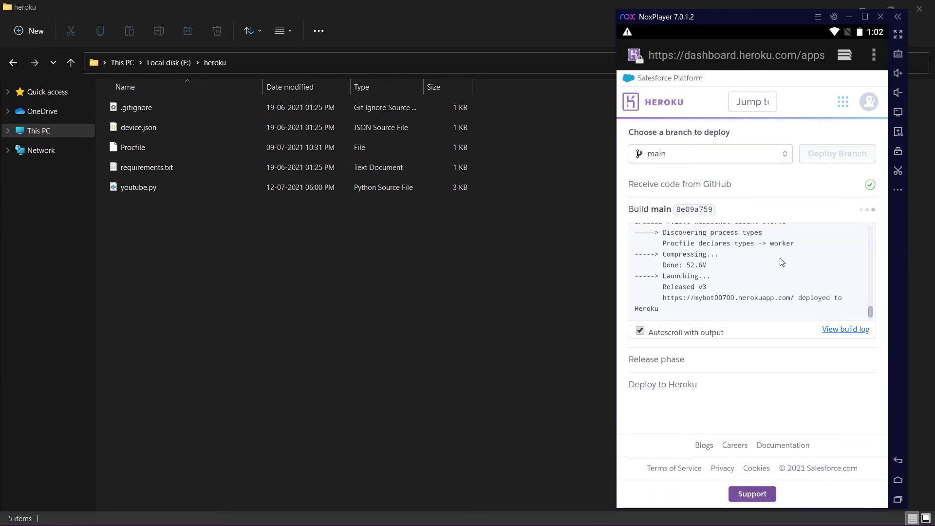
mouse_move(703, 312)
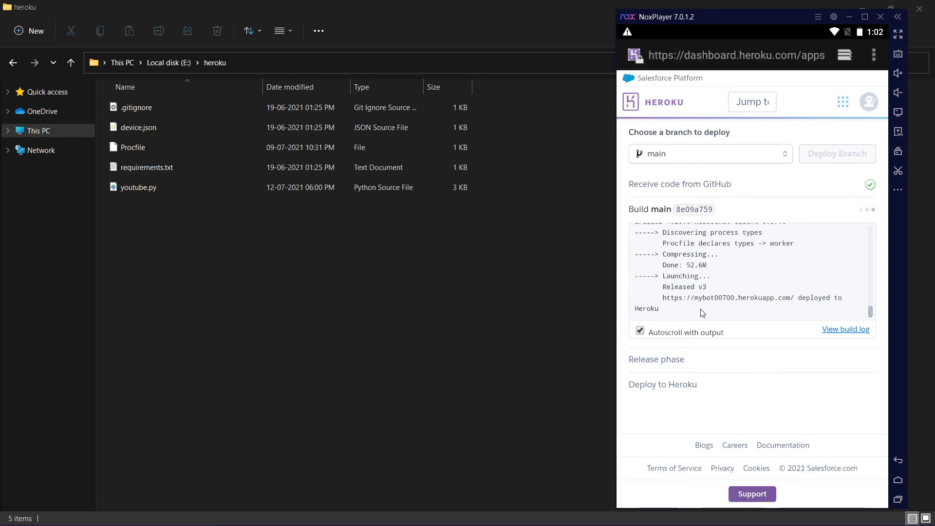
mouse_move(766, 276)
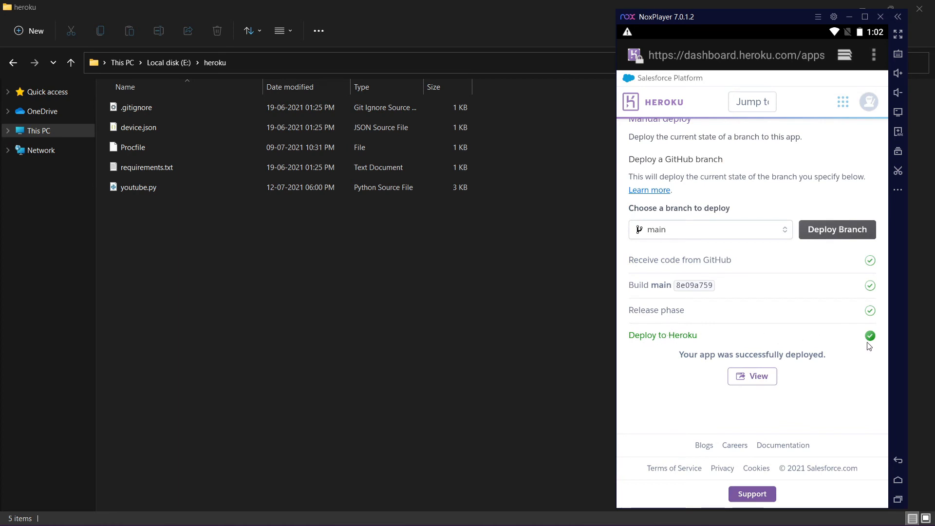
scroll("up", 3)
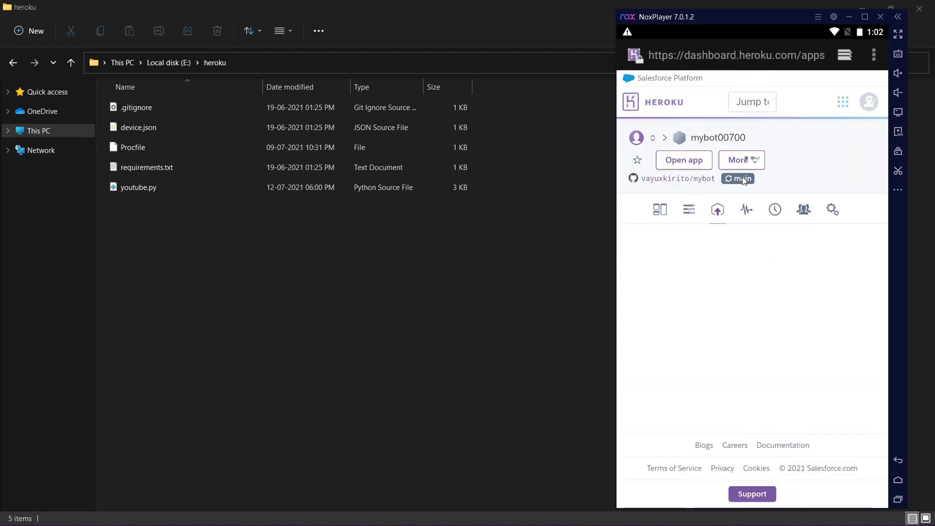
scroll("down", 3)
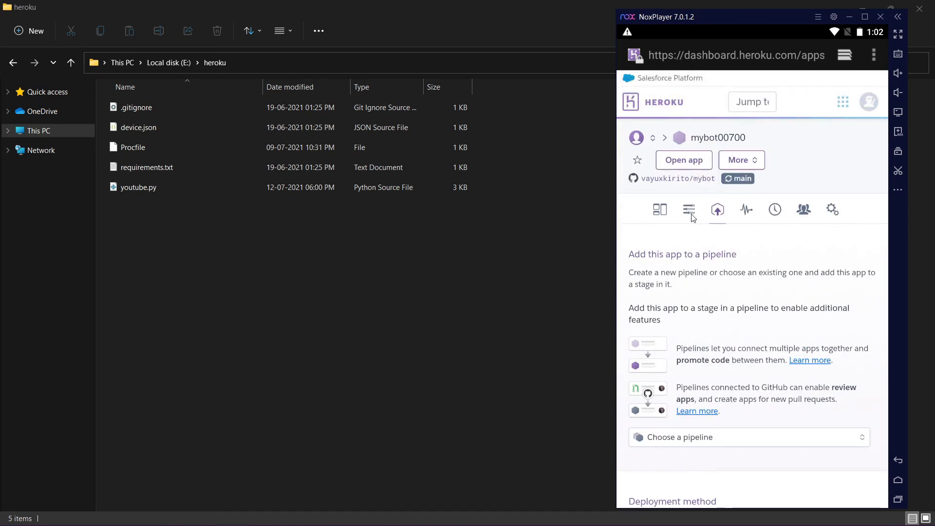
- Switch on the free worker dyno 'python youtube.py' under Resources and confirm
left_click(688, 209)
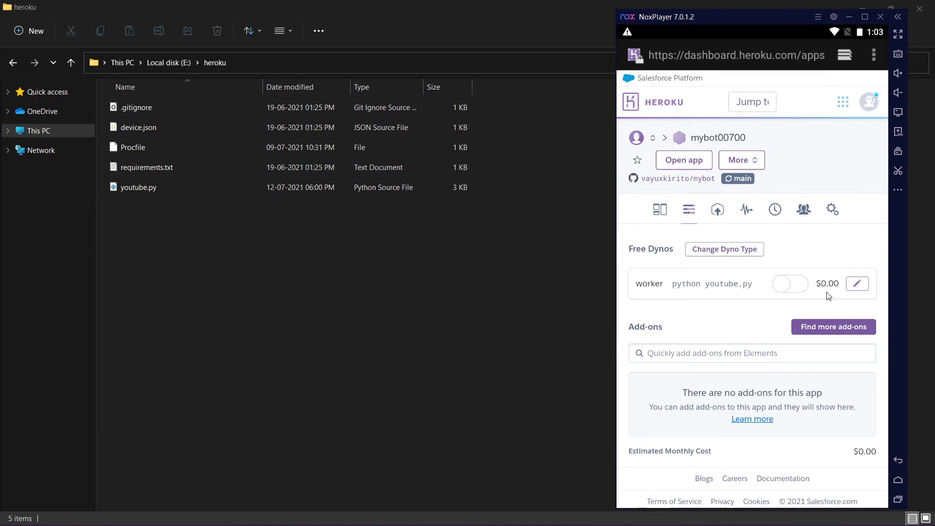
left_click(788, 283)
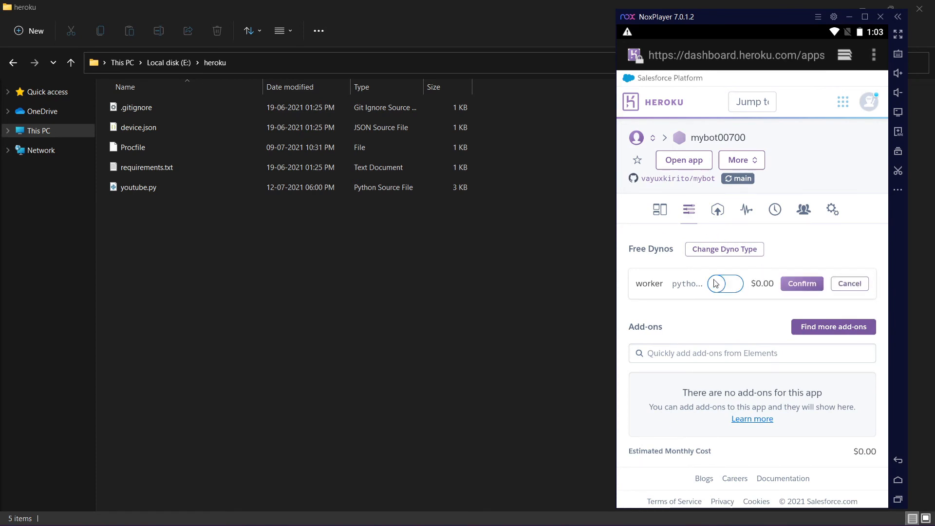
left_click(724, 283)
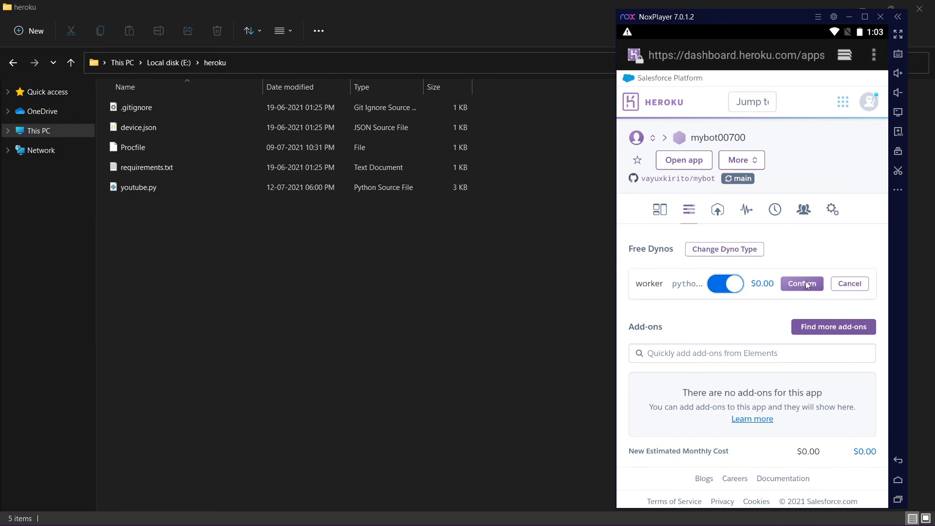
left_click(801, 284)
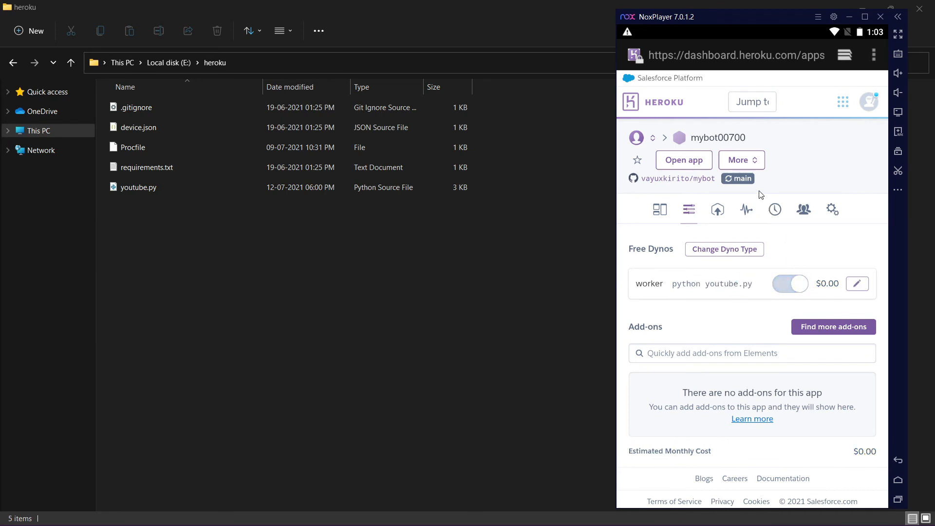
left_click(741, 160)
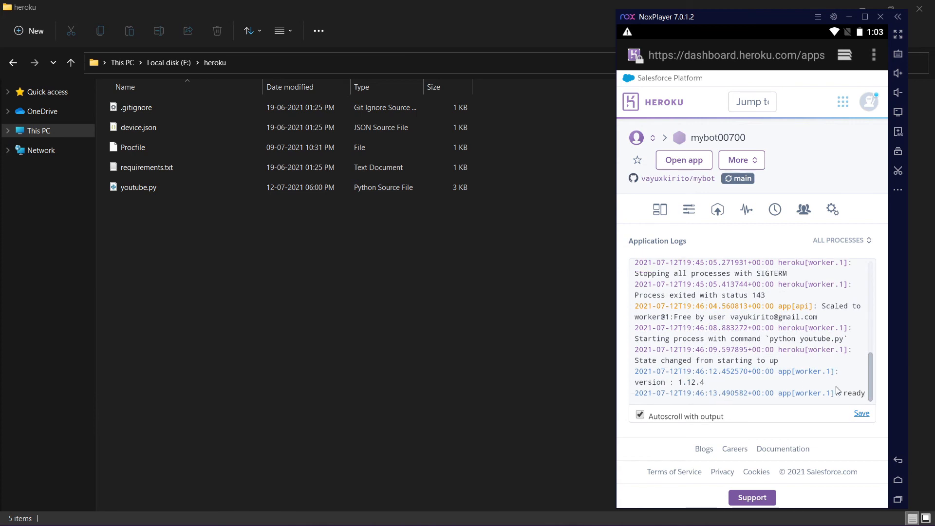
mouse_move(868, 515)
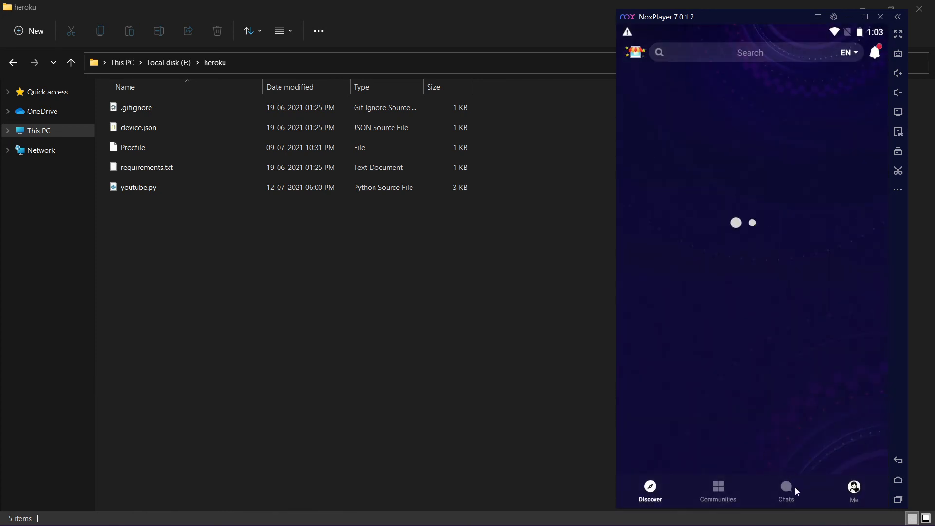
left_click(786, 487)
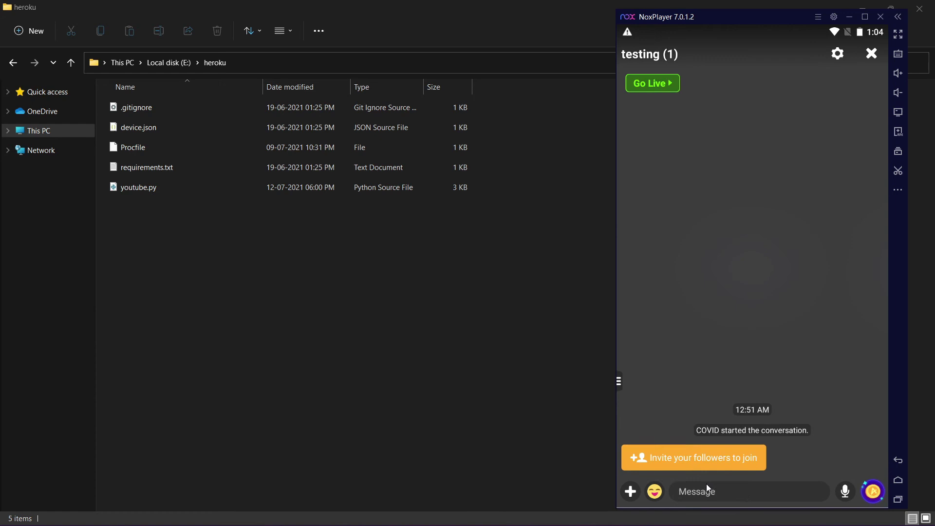
mouse_move(728, 477)
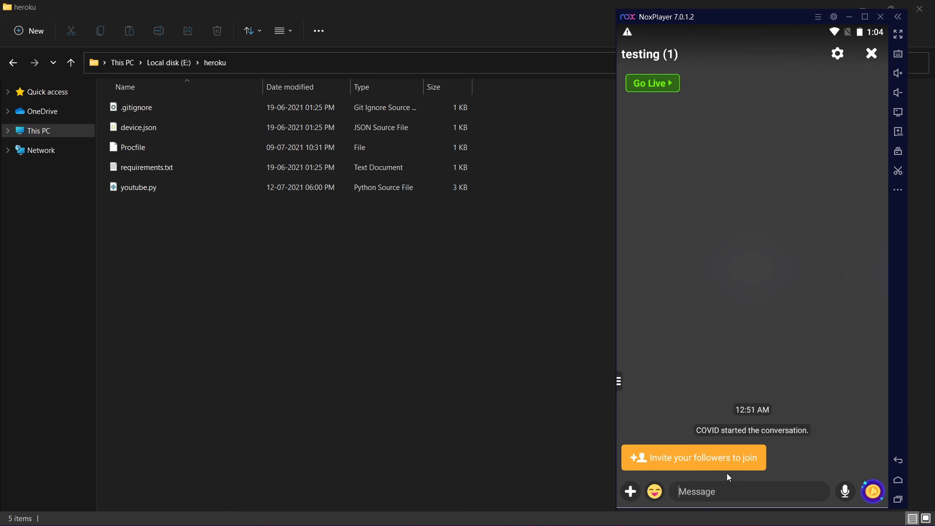
type("!p")
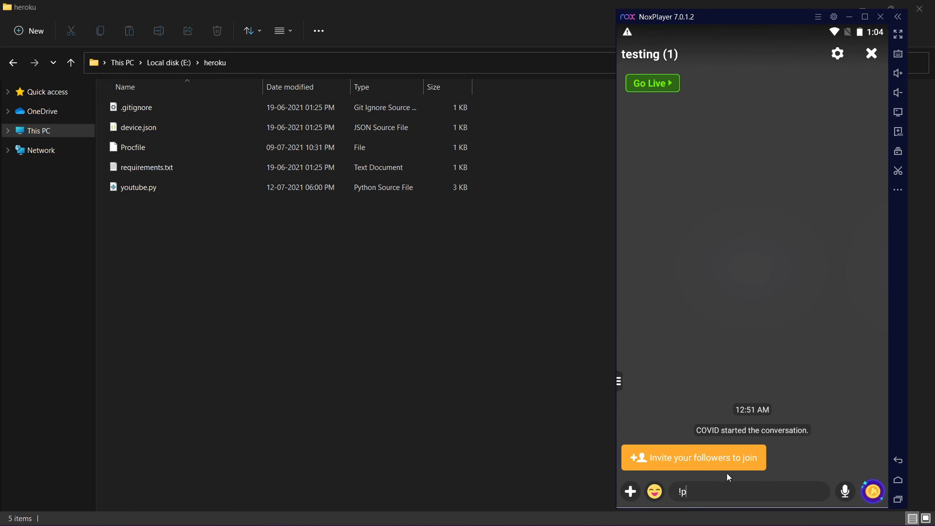
type("ing")
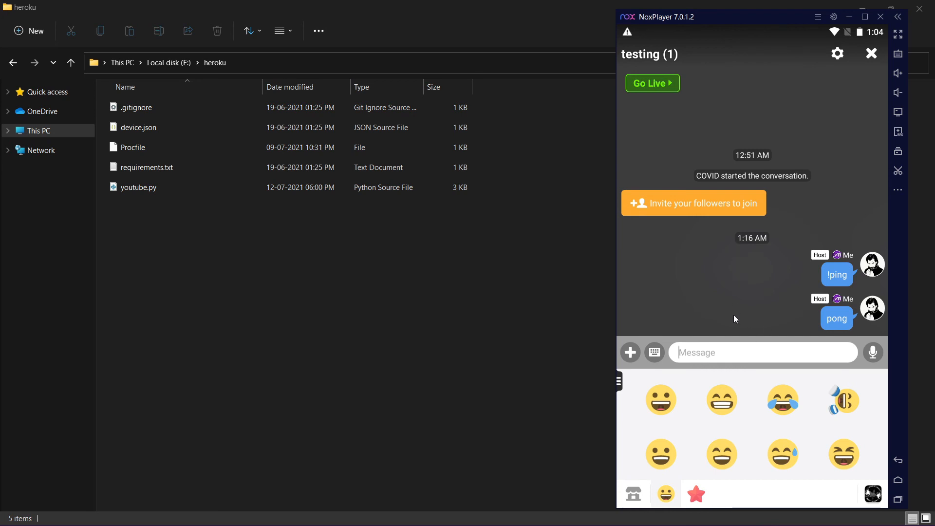
type("!global @kir")
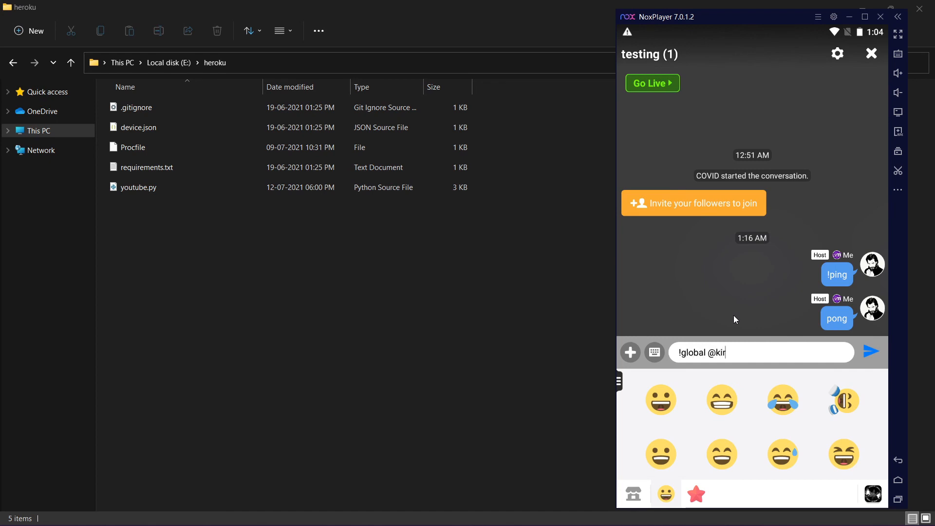
type("ito")
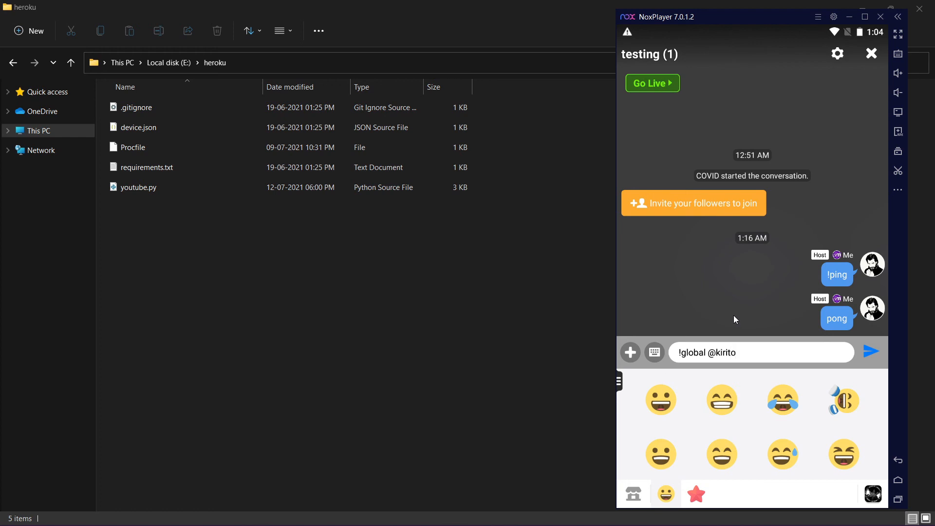
left_click(871, 353)
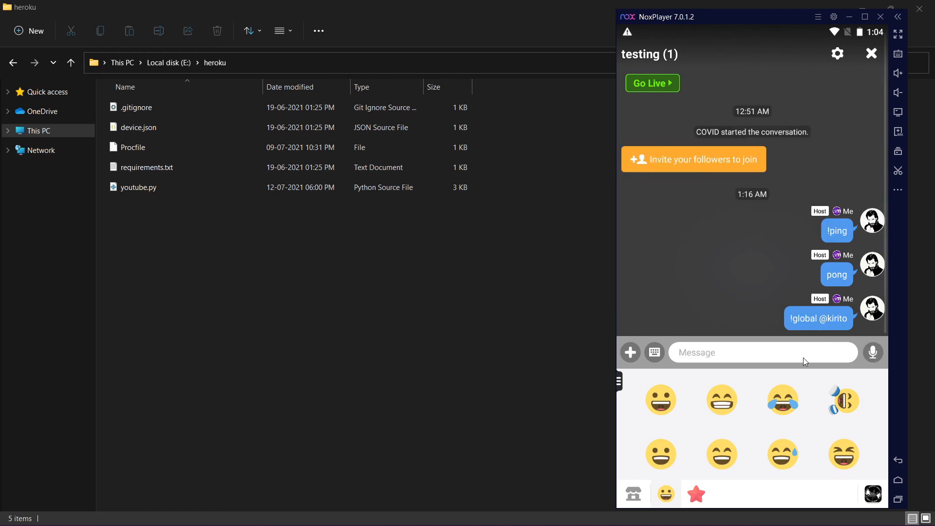
mouse_move(734, 347)
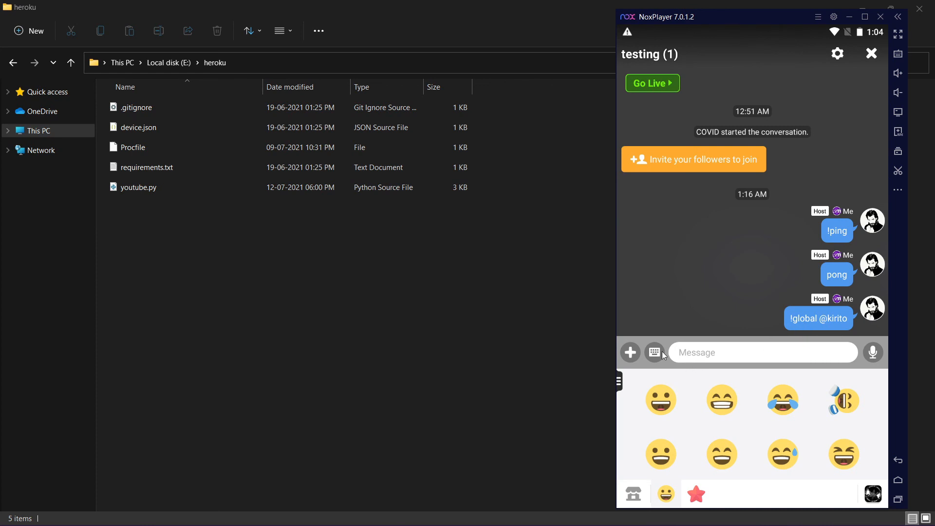
- Send a second '!ping' and get another pong reply from the bot
left_click(654, 353)
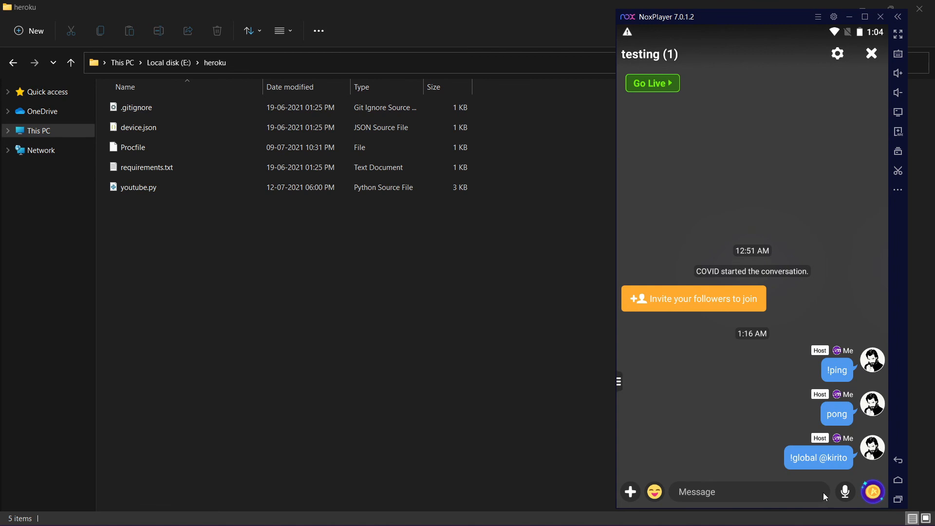
mouse_move(782, 499)
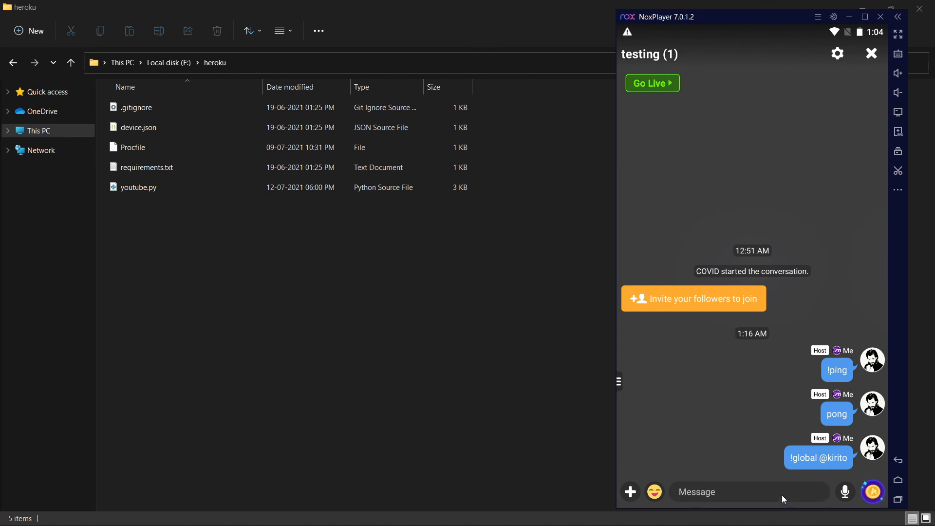
type("!p")
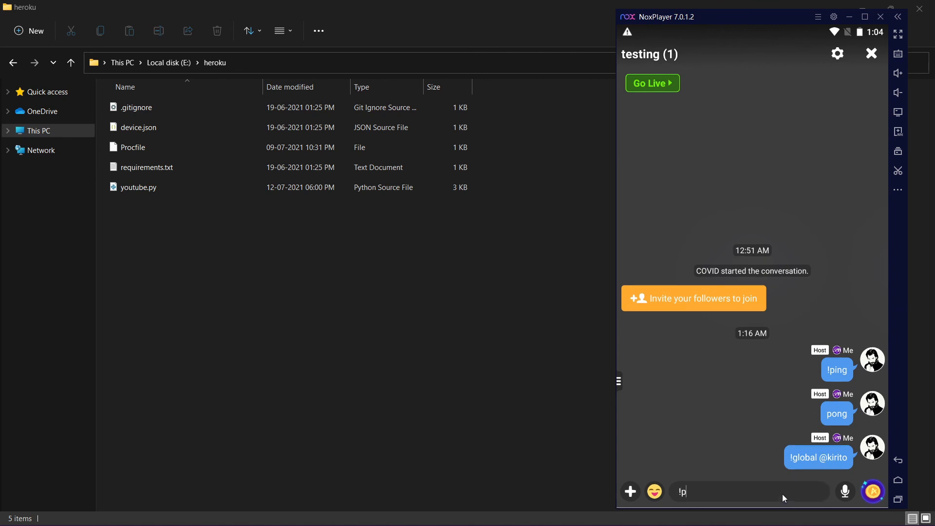
left_click(654, 491)
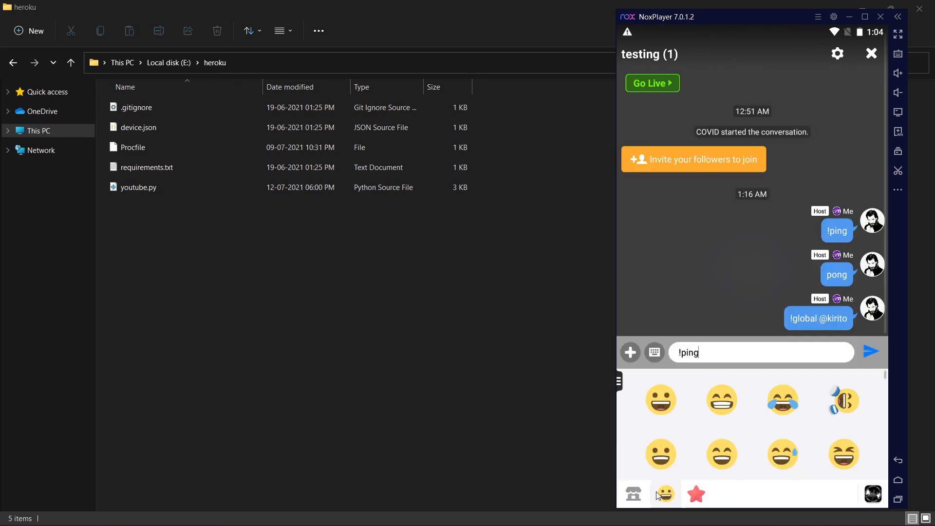
left_click(871, 352)
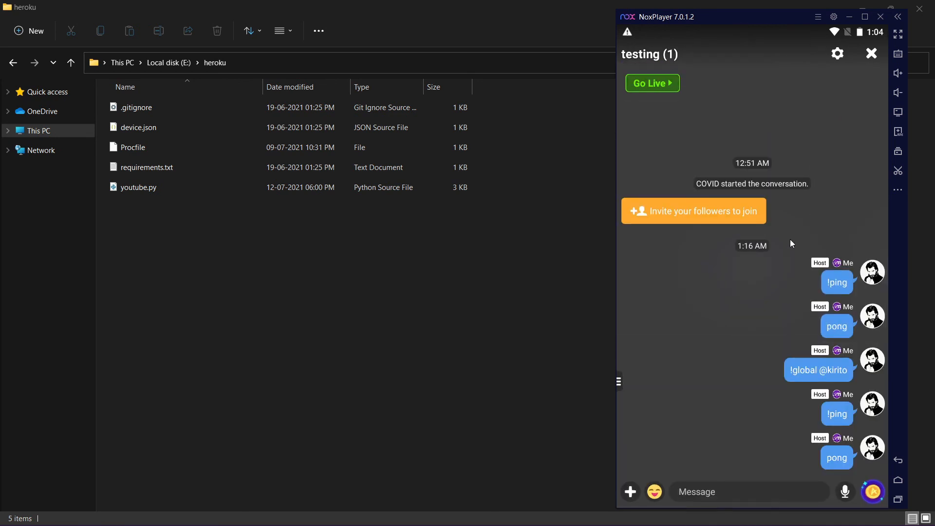
mouse_move(744, 295)
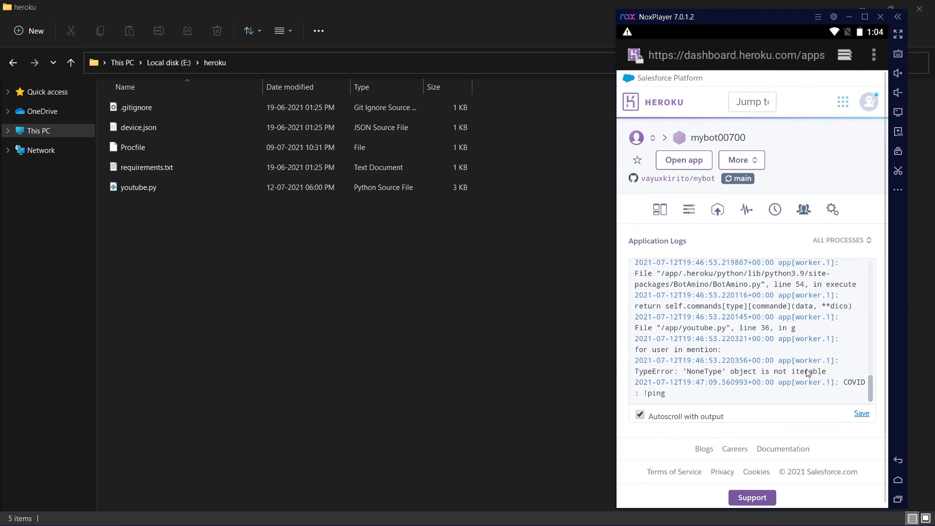
mouse_move(695, 382)
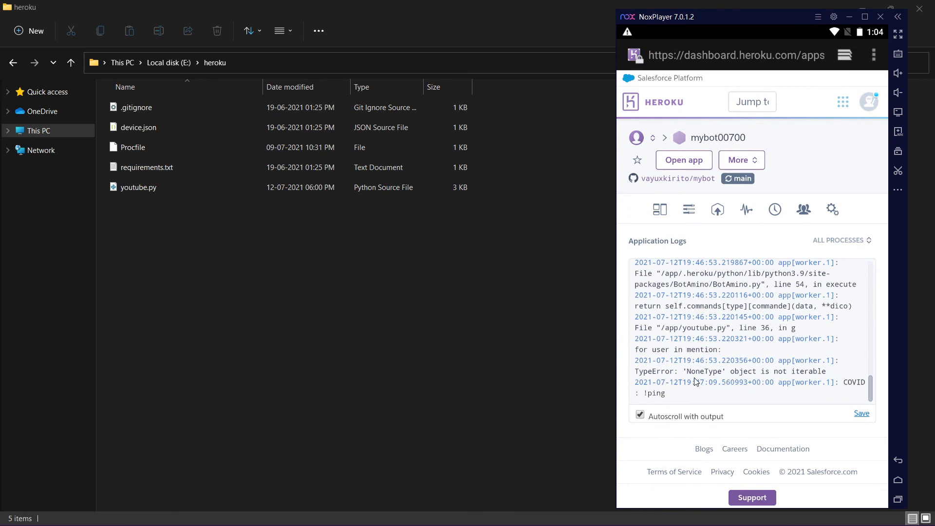
mouse_move(650, 387)
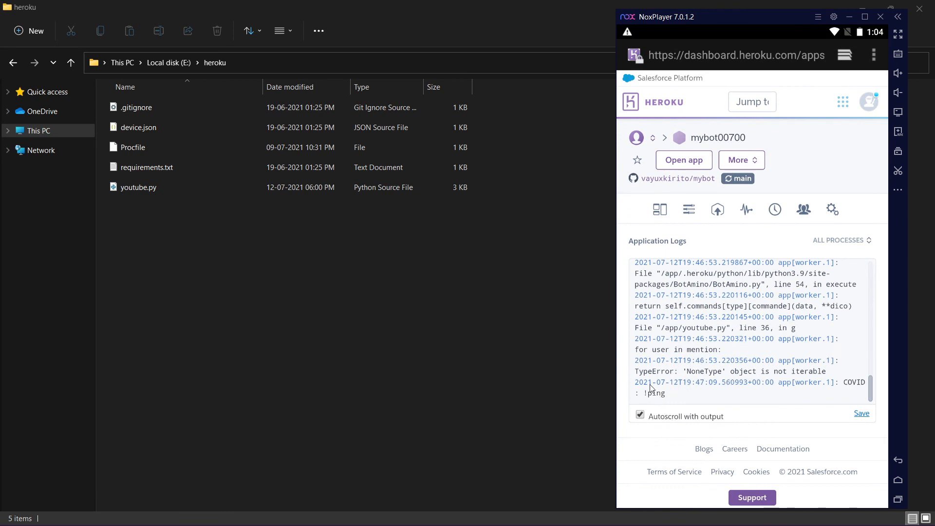
mouse_move(827, 368)
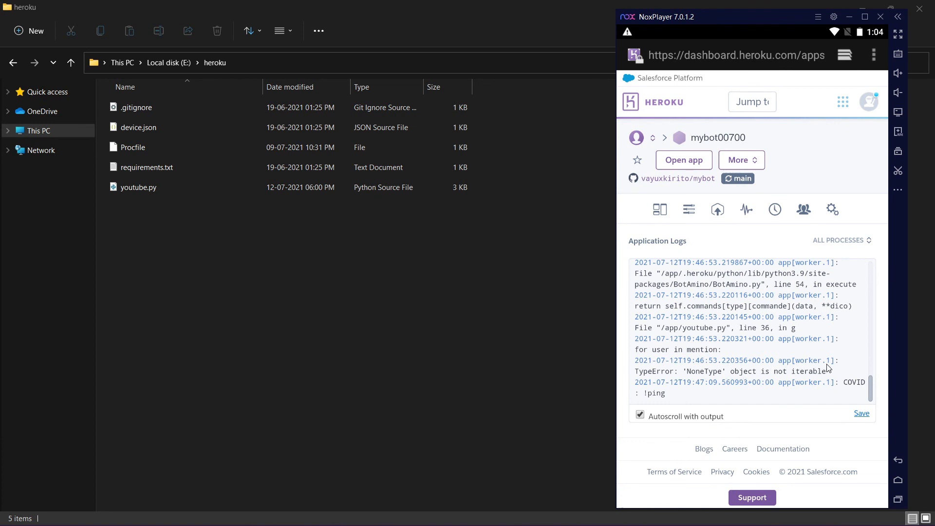
mouse_move(716, 342)
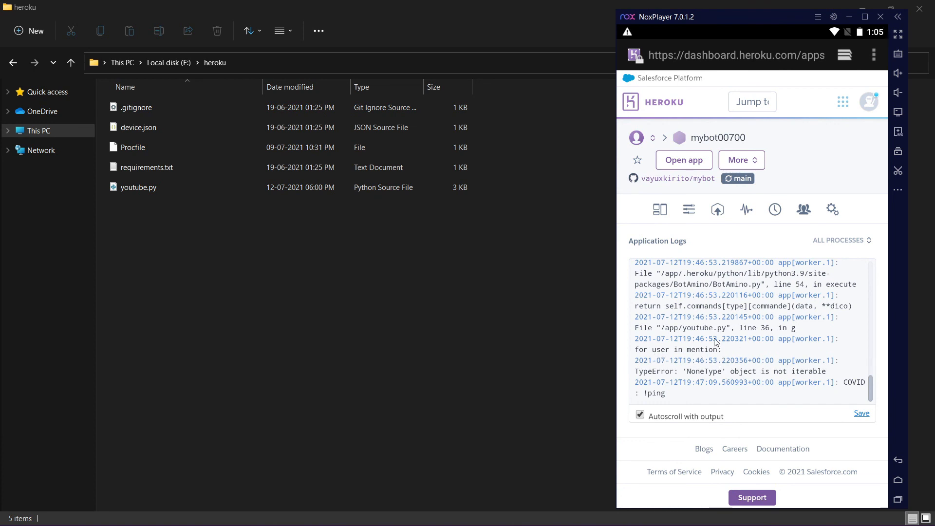